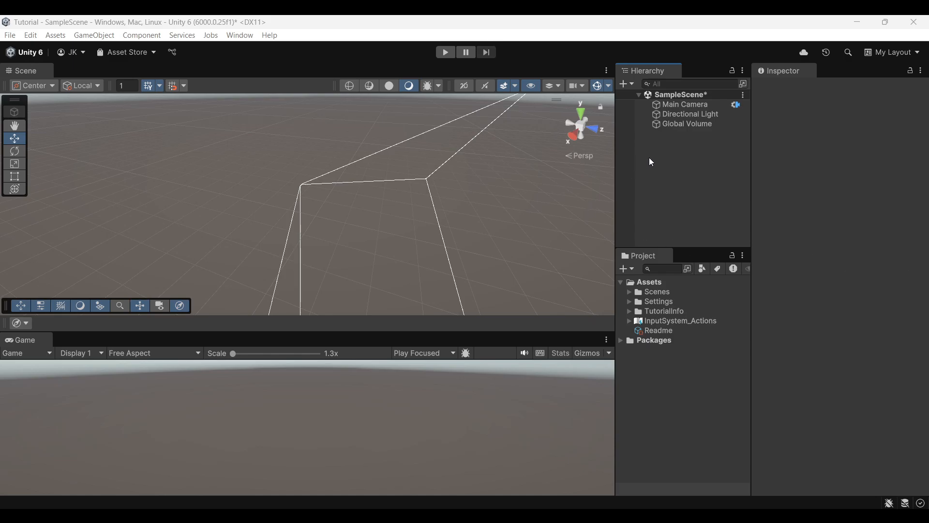
mouse_move(665, 147)
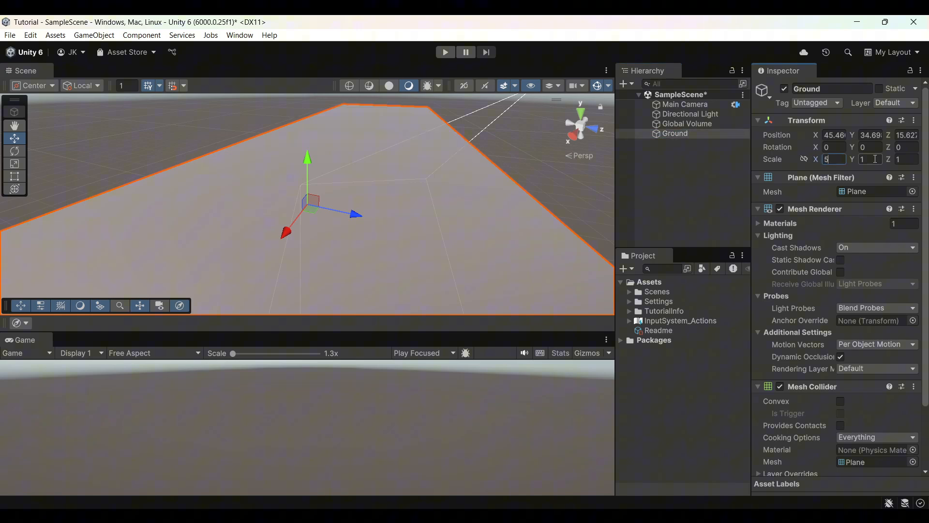
Scale the Ground plane to 5, add a Player capsule, and attach a new PlayerMovement script
text(5)
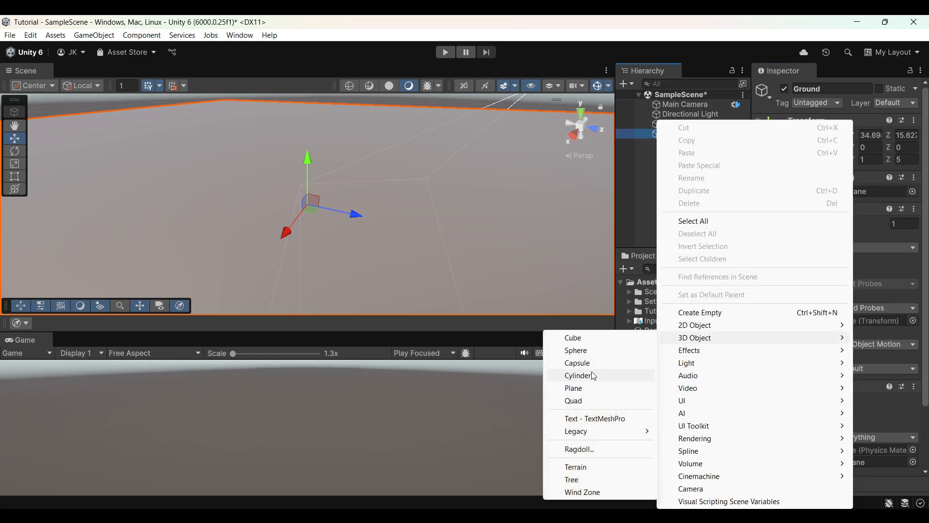
click(576, 363)
text(Player)
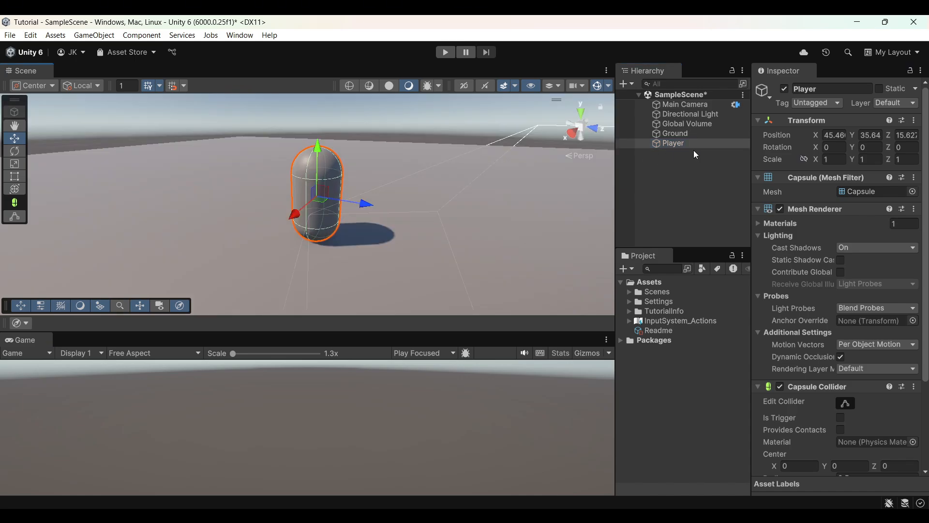
click(672, 143)
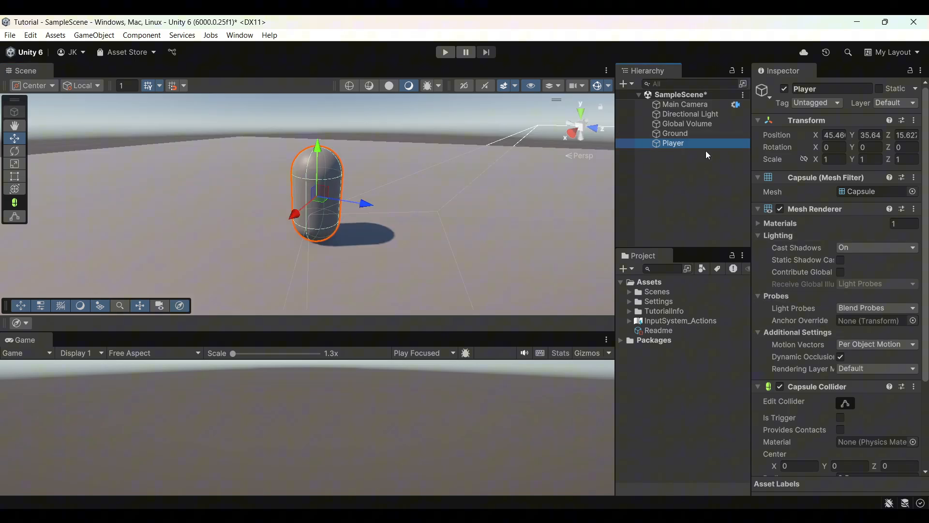
text(PlayerMovement)
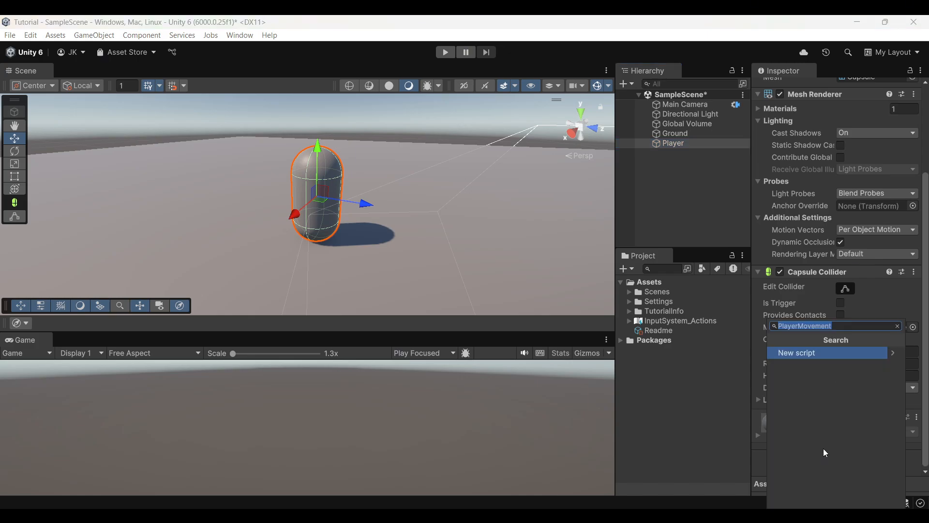
click(796, 352)
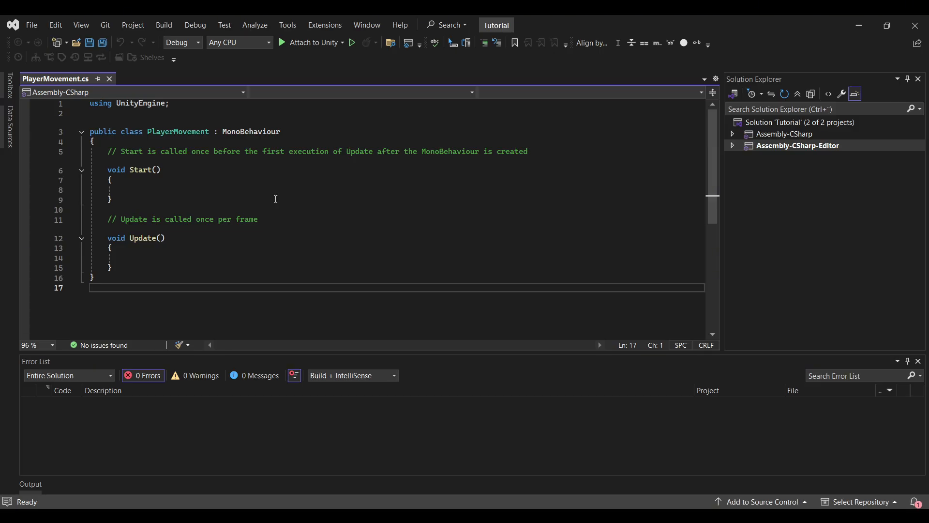
Replace the Start method with a [SerializeField] private float speed = 5f field
drag(108, 170, 112, 200)
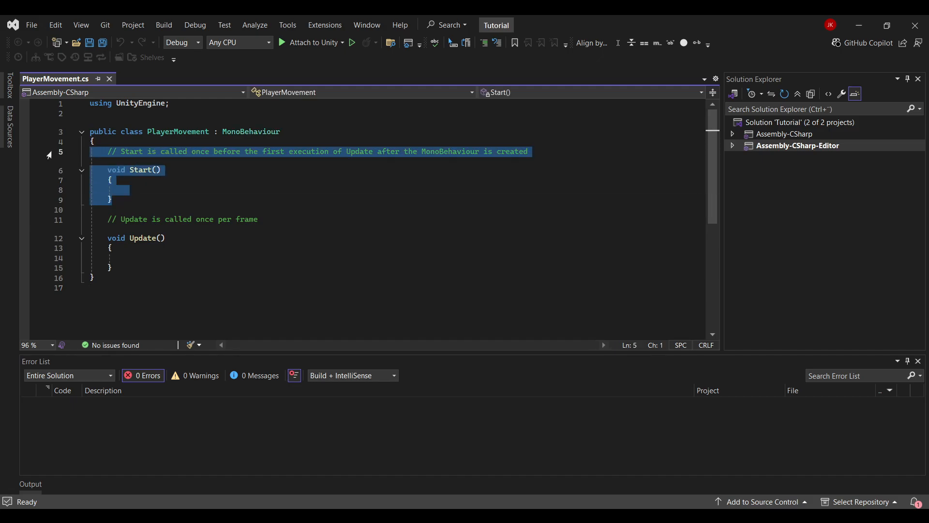
key(Delete)
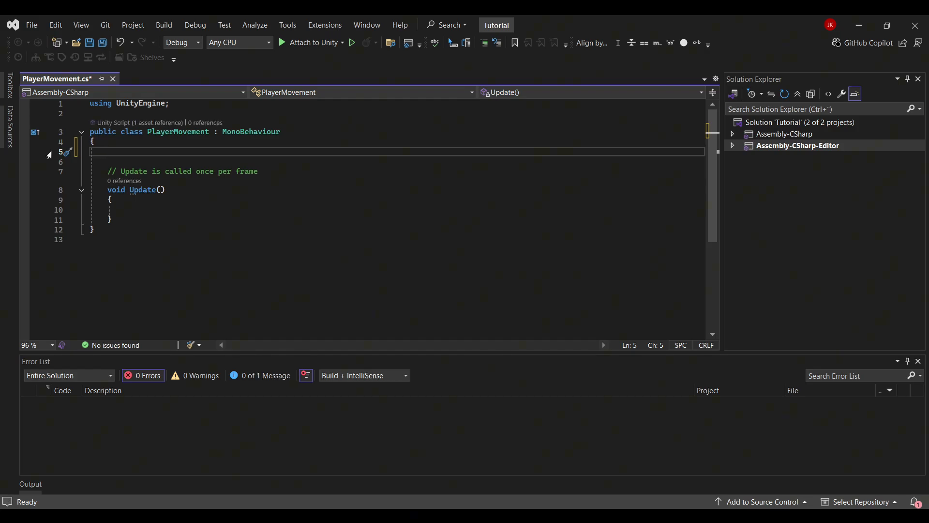
text(publi)
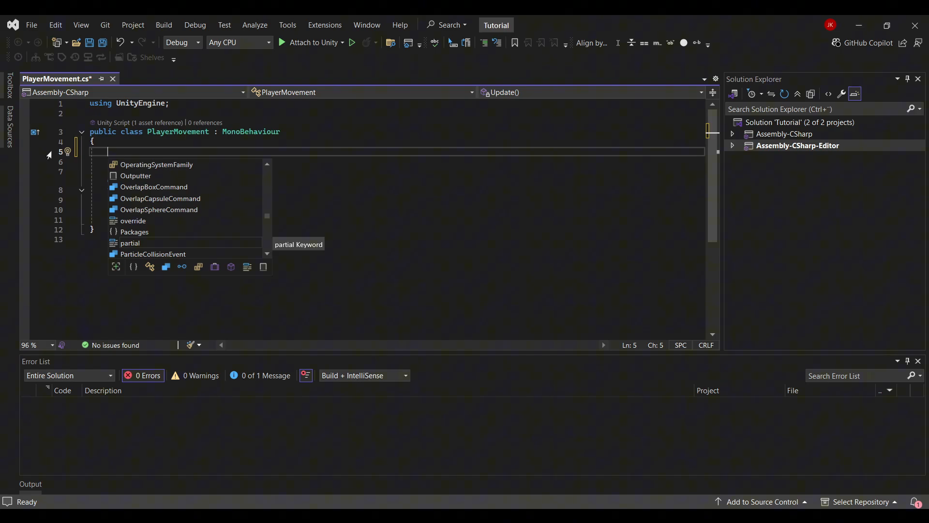
text(private float s)
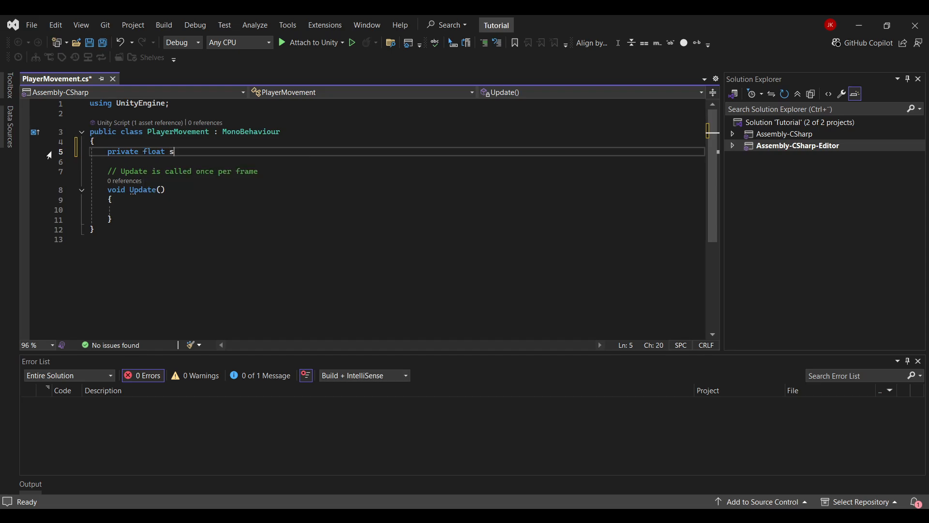
text(peed = 5f;)
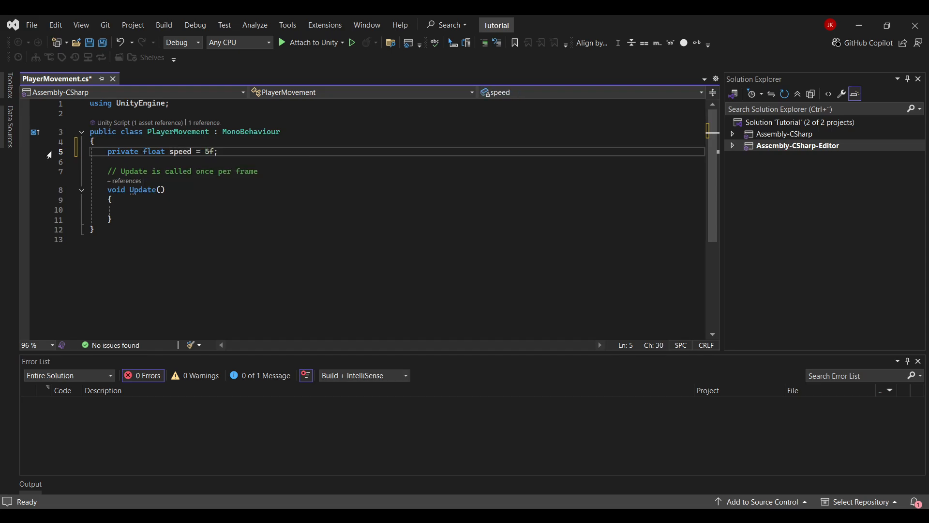
key(Enter)
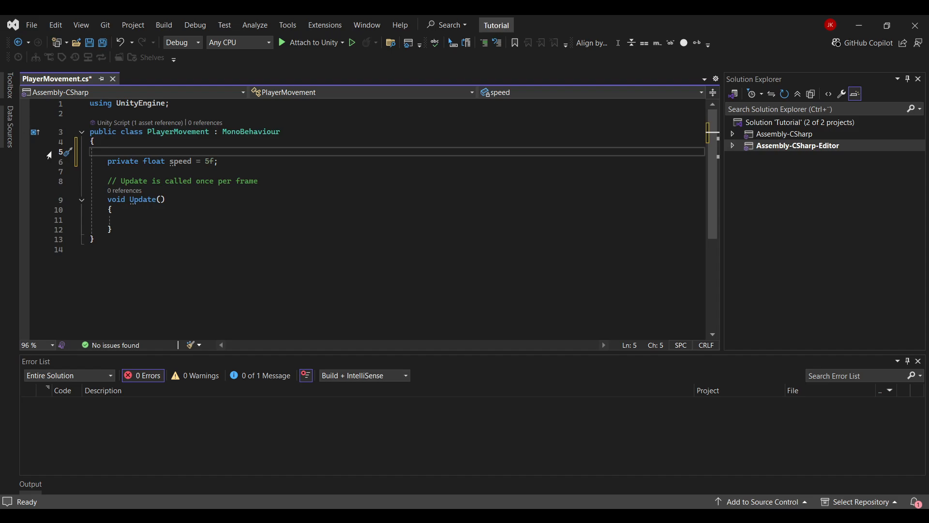
text([SerializeField])
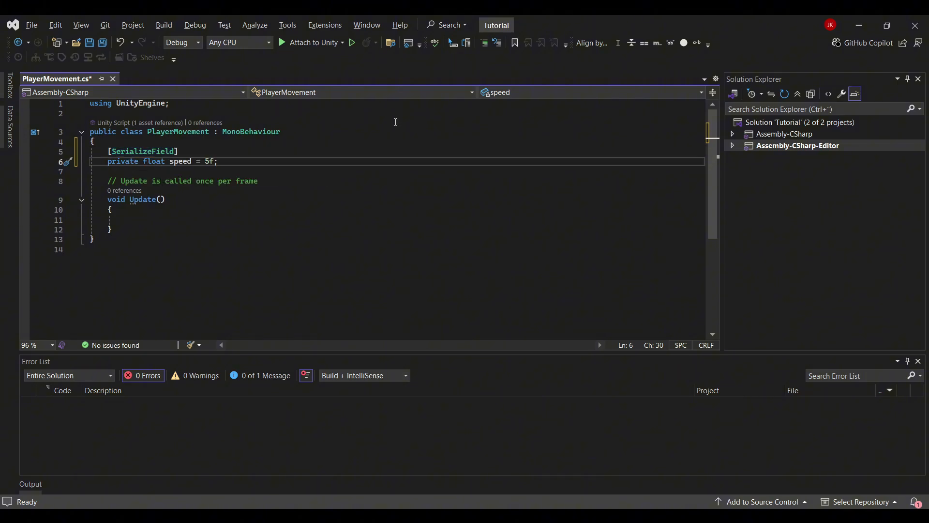
Declare [SerializeField] mouseSensitivity = 2f, private Vector3 moveDirection, and private float rotationY
key(Enter)
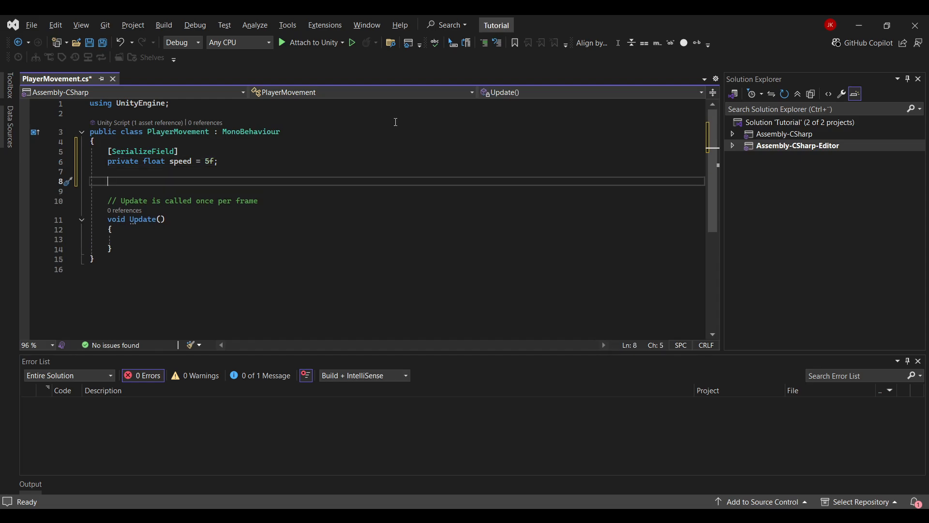
text([SerializeField])
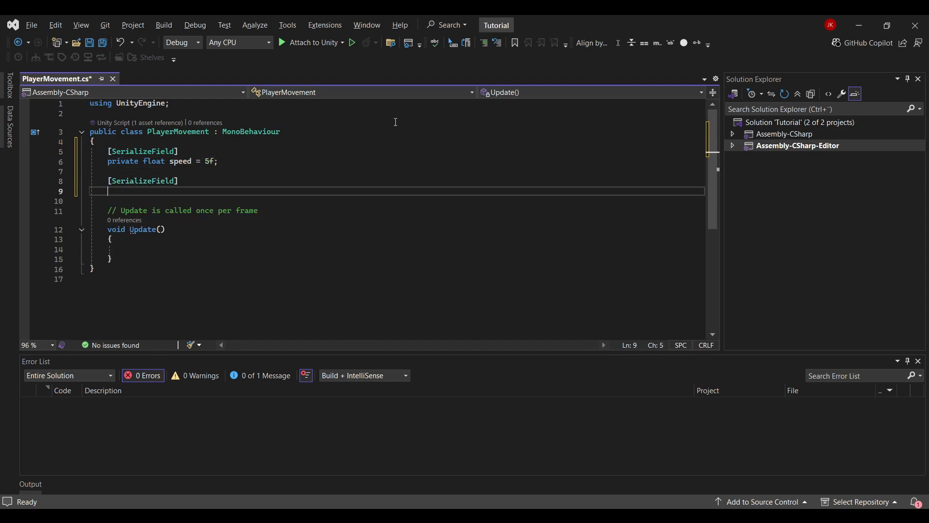
text(private float)
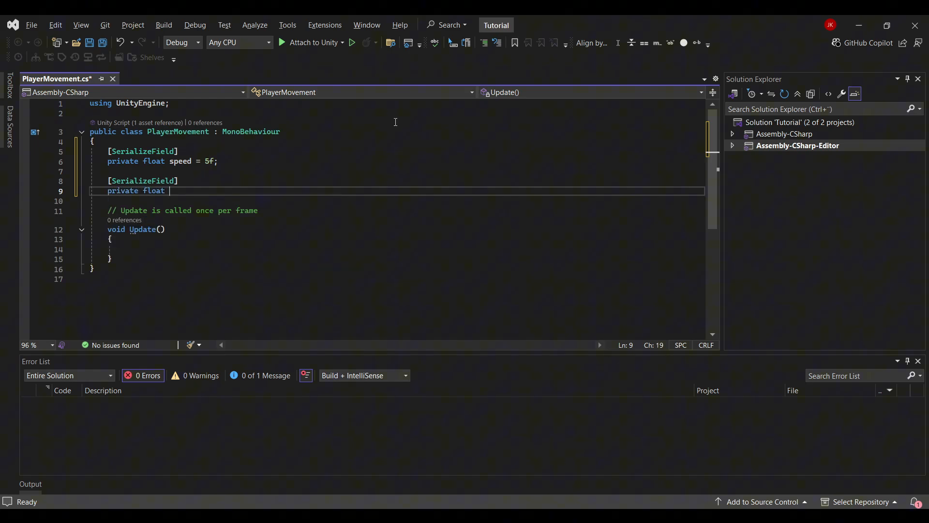
text(mouseSensitivity =)
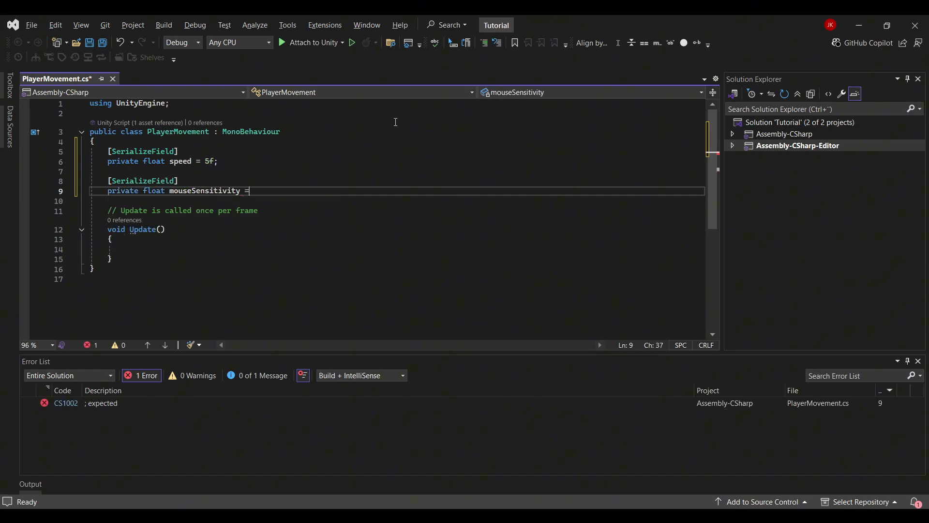
text(2f;)
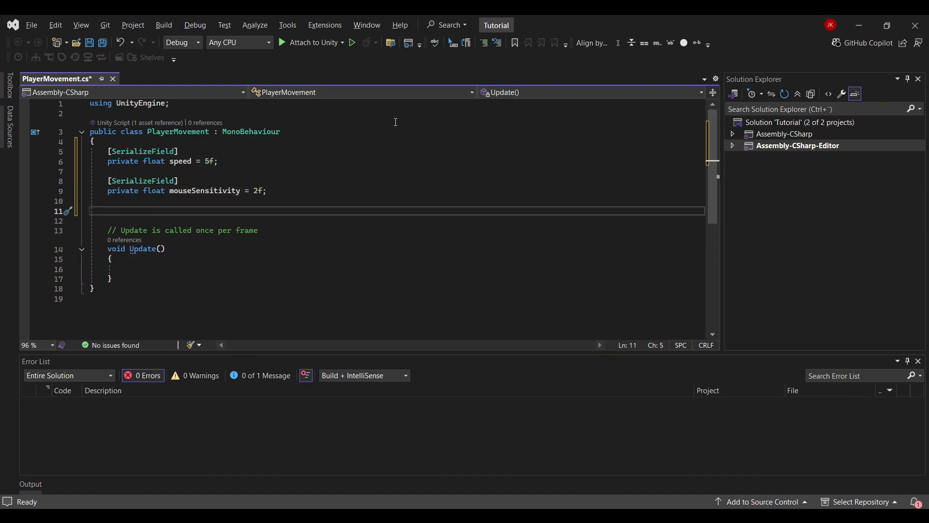
text(private Vector3 moveDirection;)
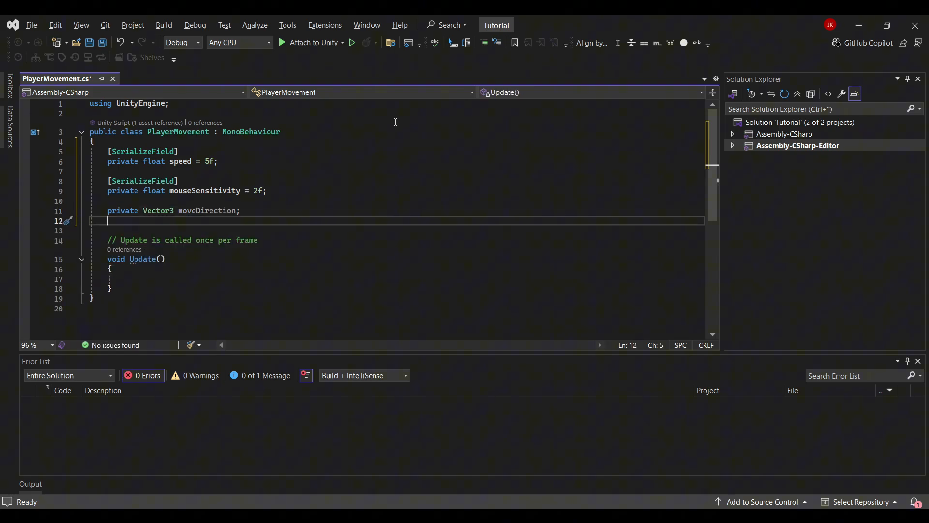
text(private float)
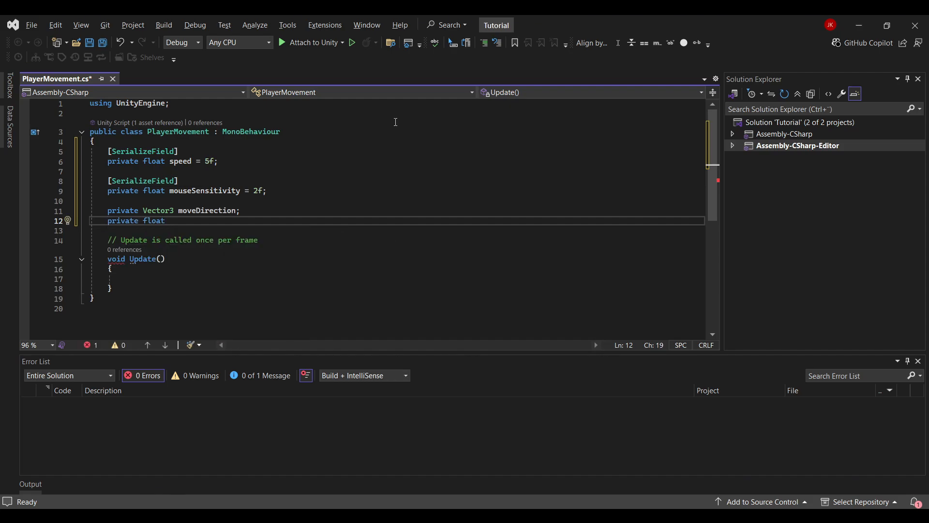
text(rotation)
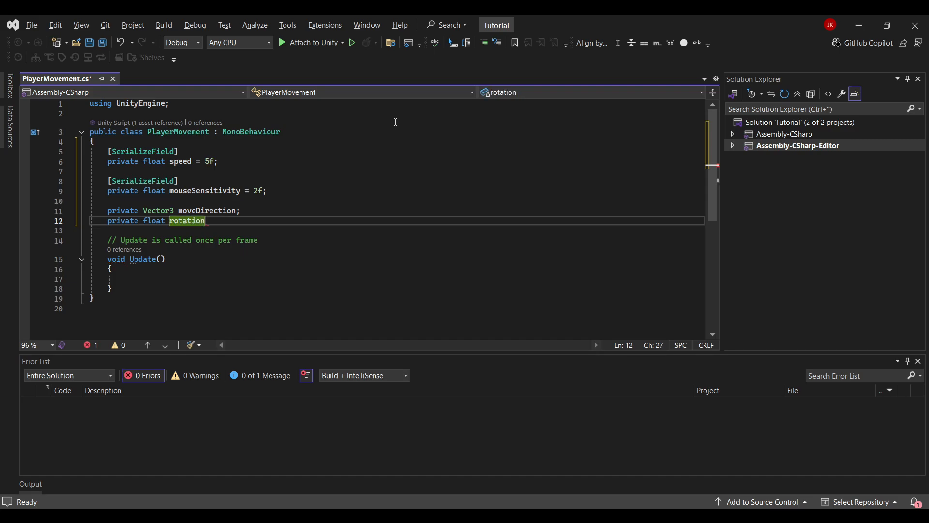
text(Y;)
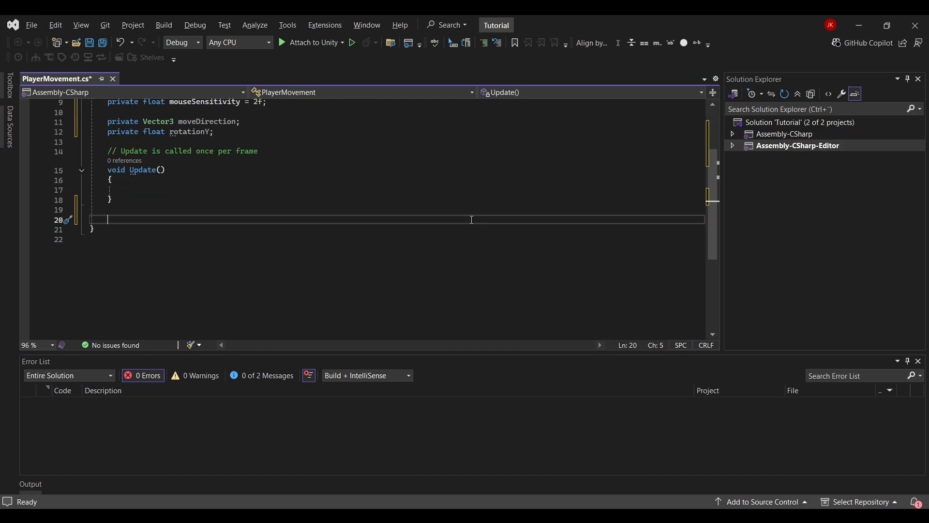
Write HandleMovement reading the Horizontal and Vertical axes into floats, then return to Unity
text(private void Handle)
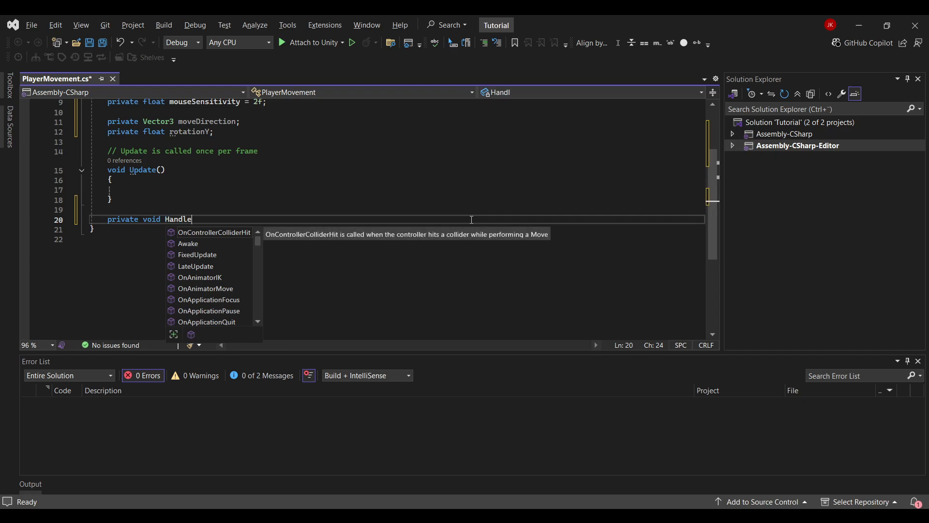
text(Movement())
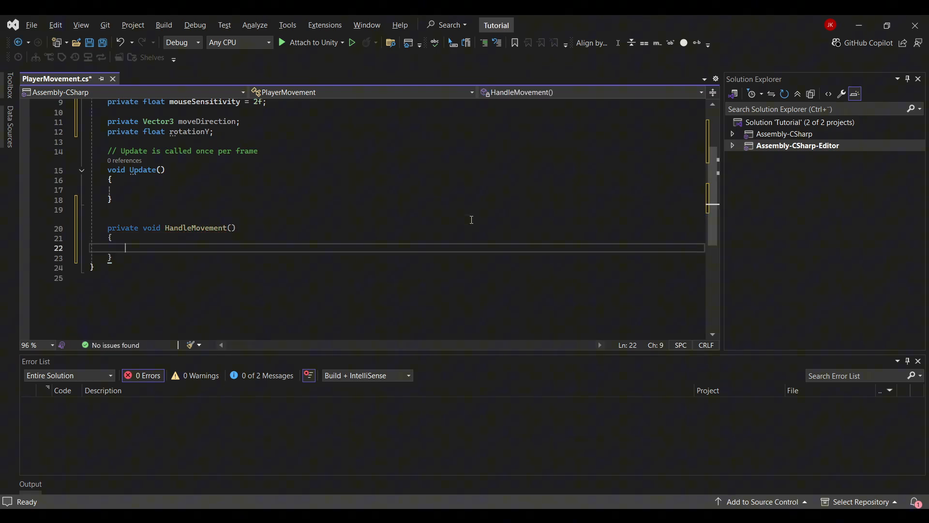
text(float hori)
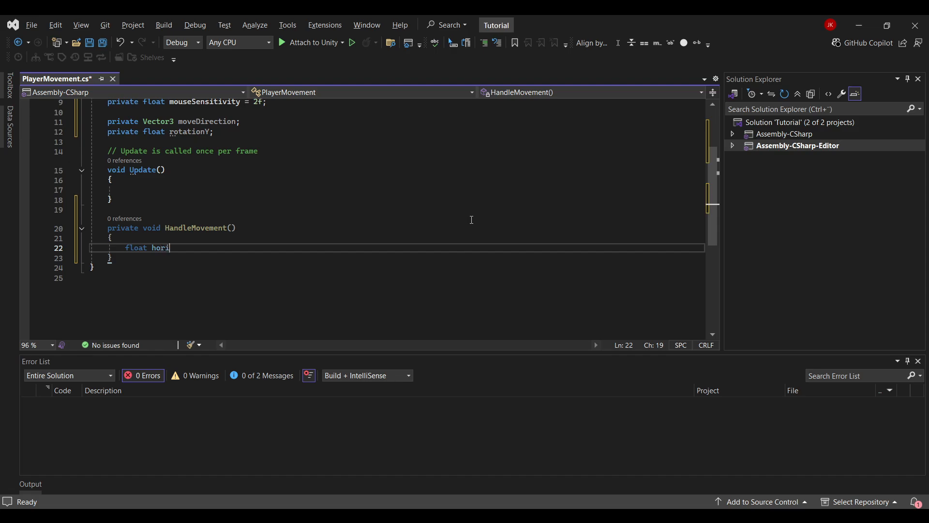
text(zontal = in)
text(float)
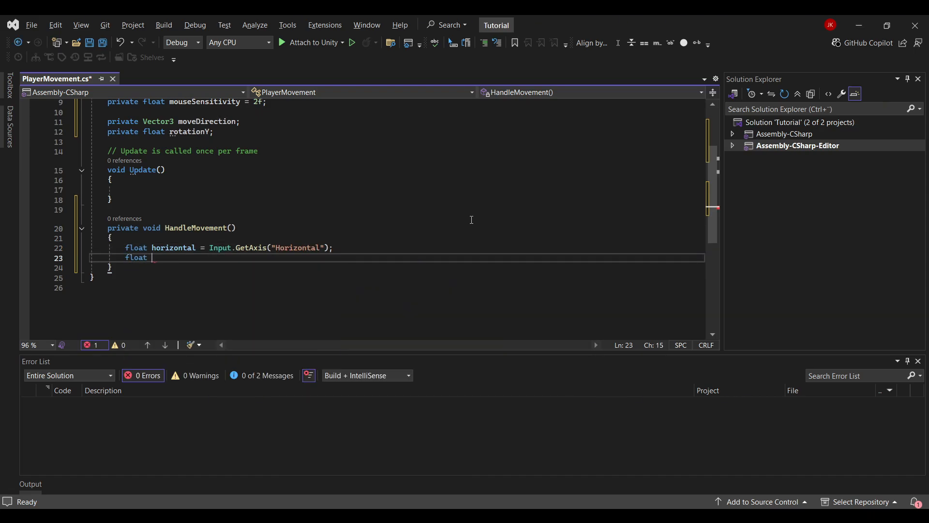
text(vertical = inp)
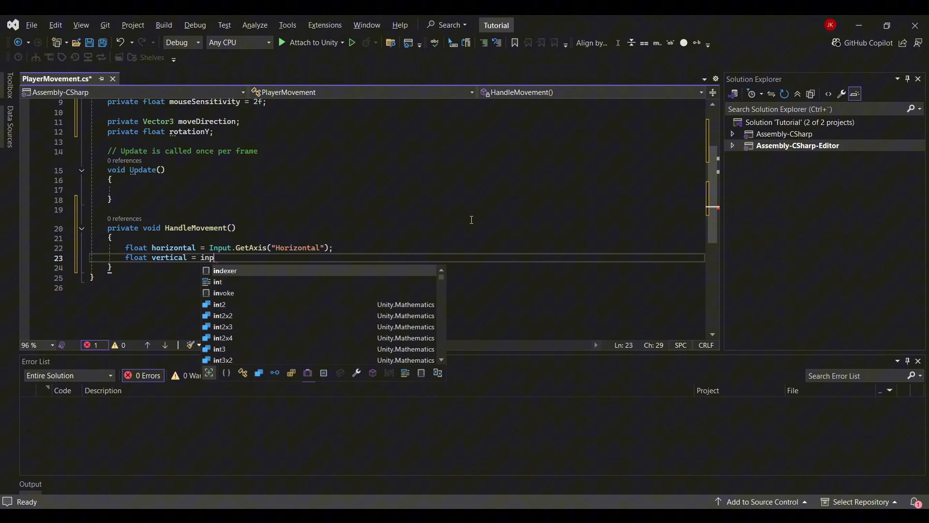
text(Input.GetAxis("Vertical");)
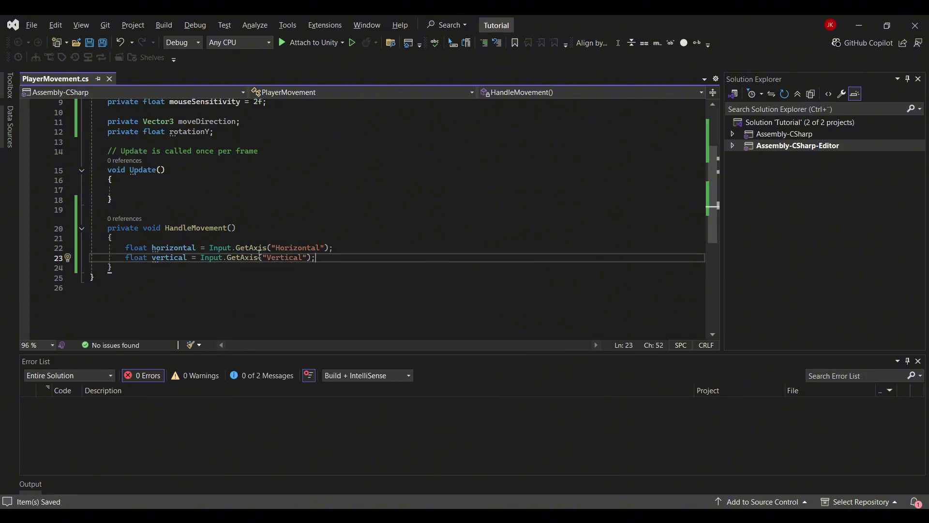
double_click(294, 247)
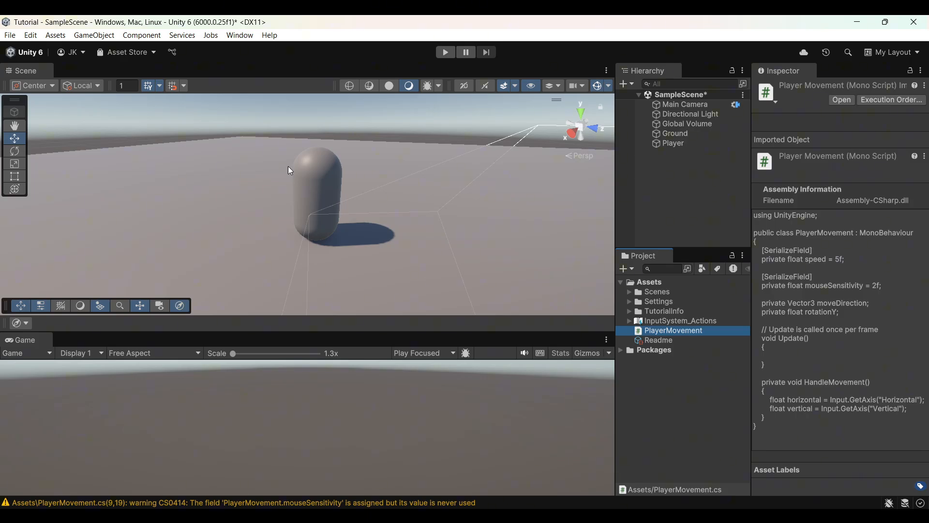
Inspect the Horizontal and Vertical axis keys in the Input Manager, then return to Visual Studio
click(29, 35)
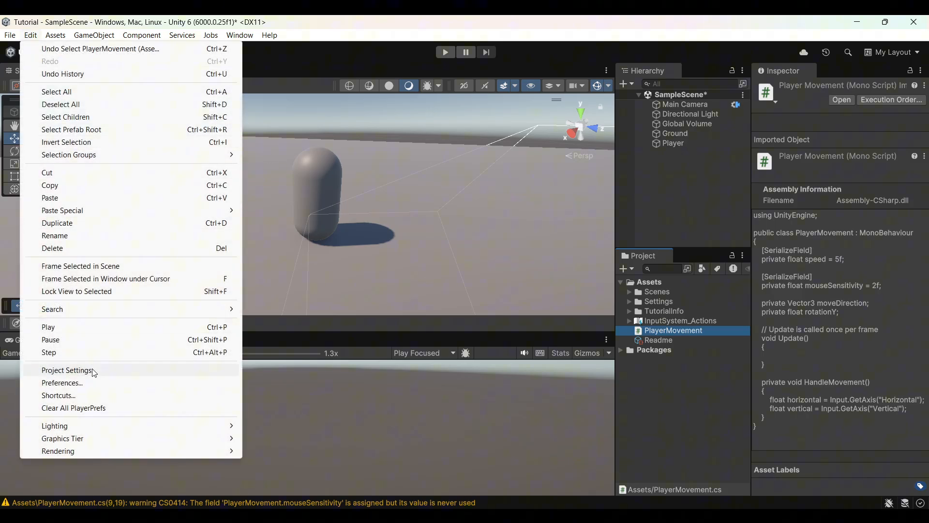
click(67, 369)
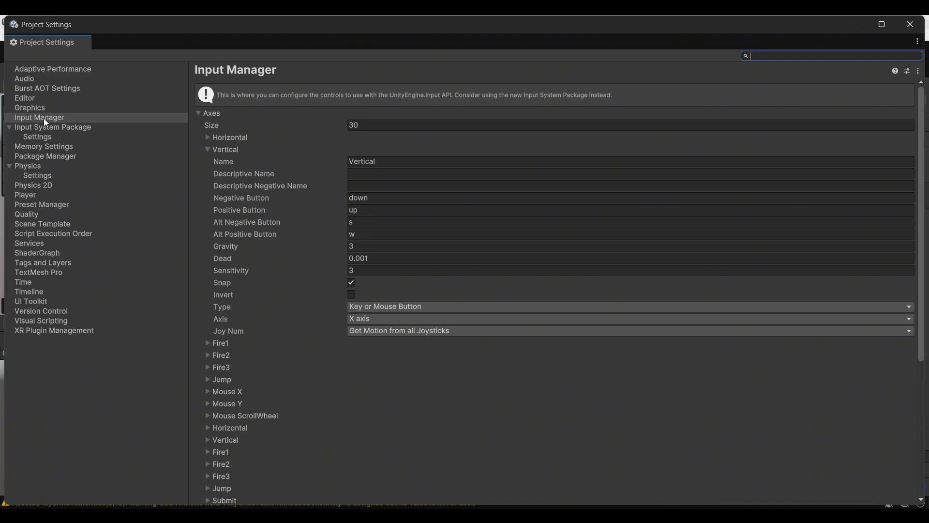
click(208, 148)
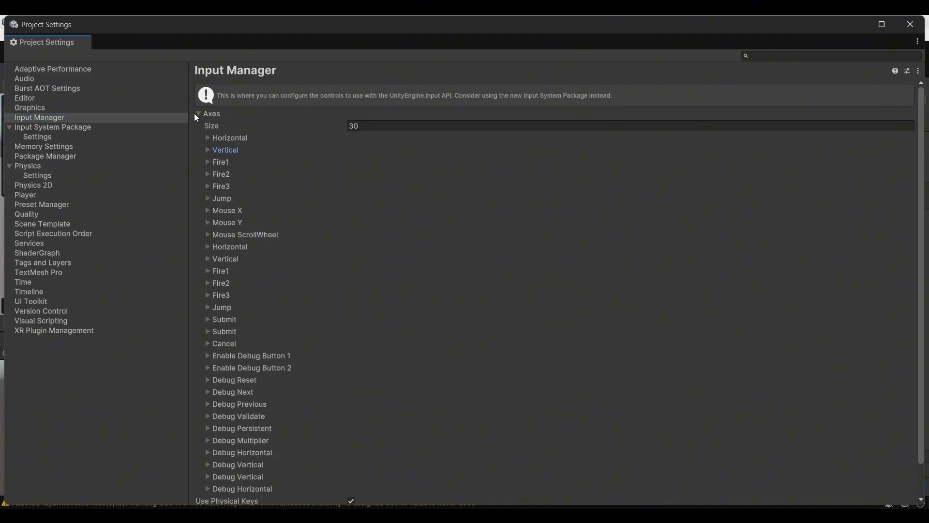
click(208, 137)
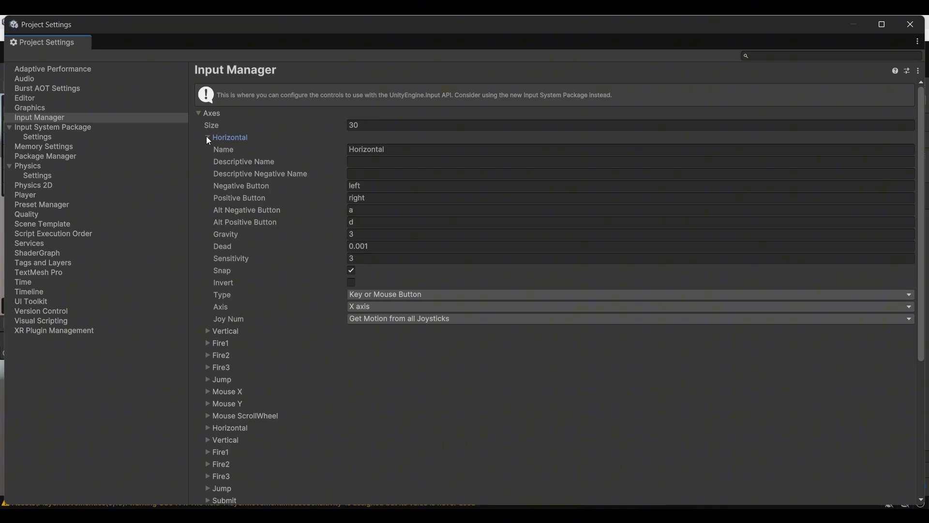
click(207, 137)
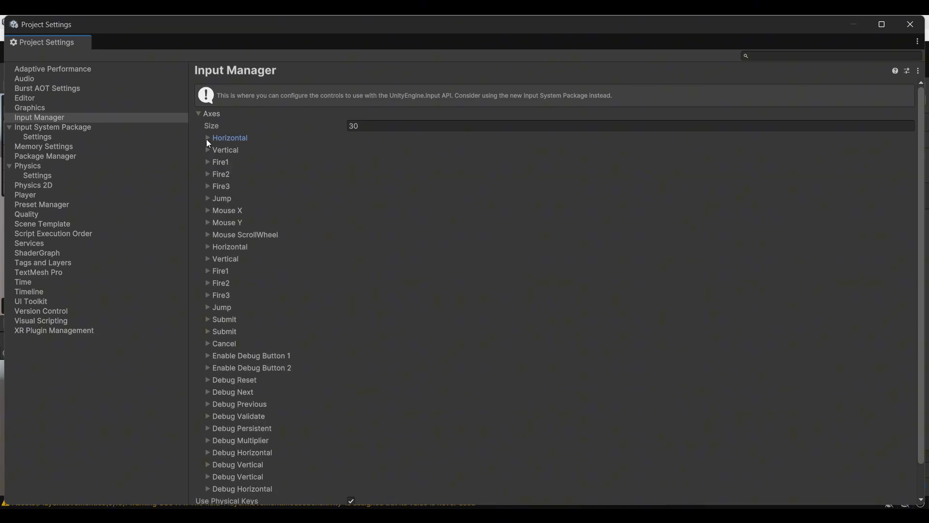
click(207, 137)
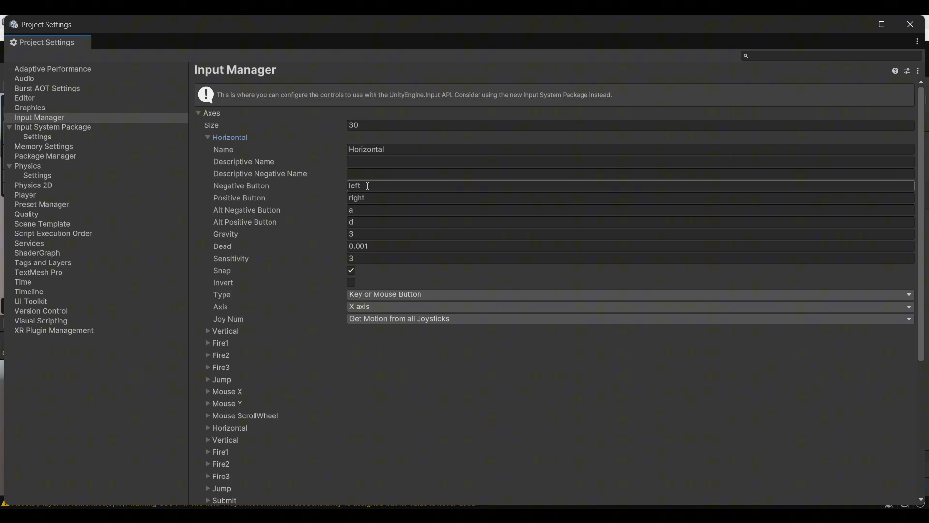
click(592, 221)
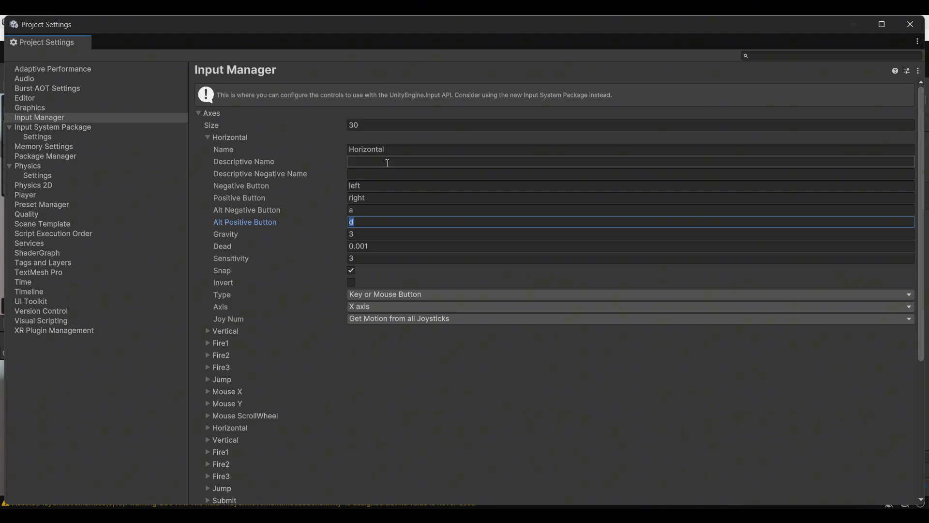
click(385, 149)
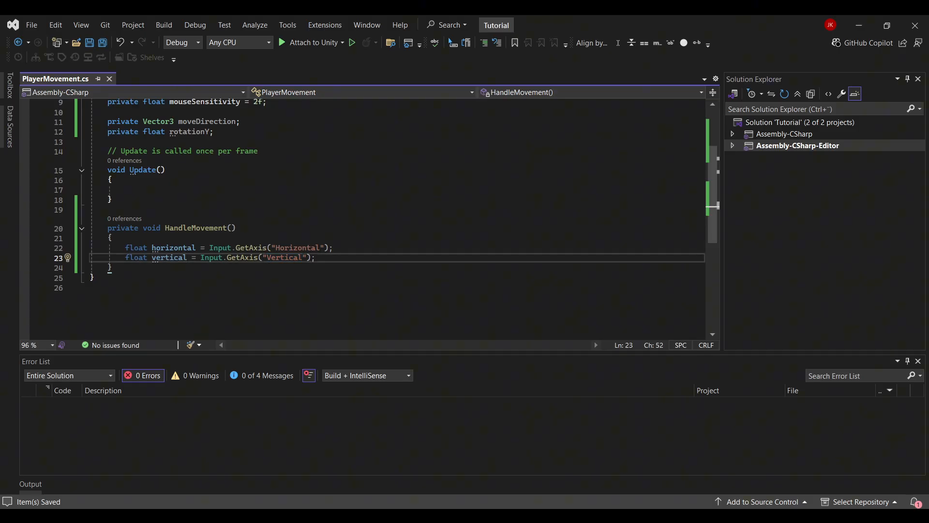
Assign moveDirection = new Vector3(horizontal, 0f, vertical).normalized inside HandleMovement
text(move)
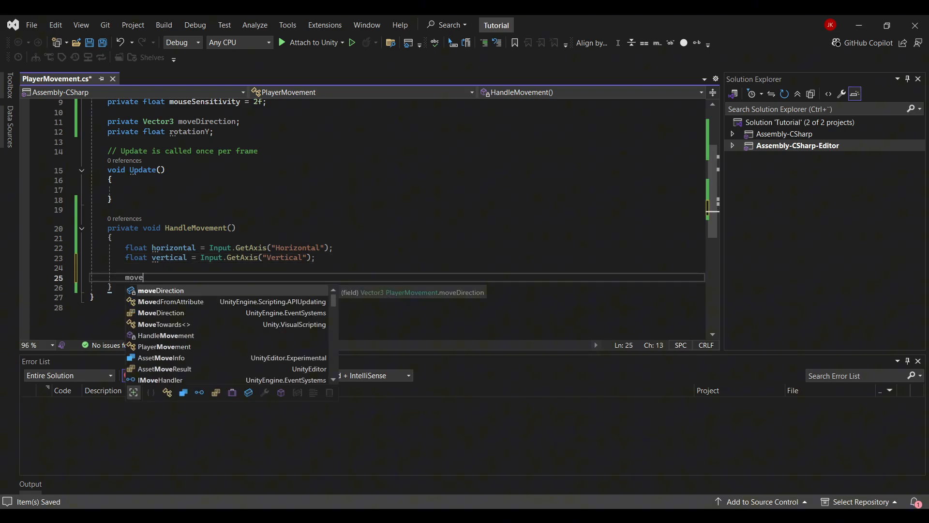
text(Direction = new Vector3)
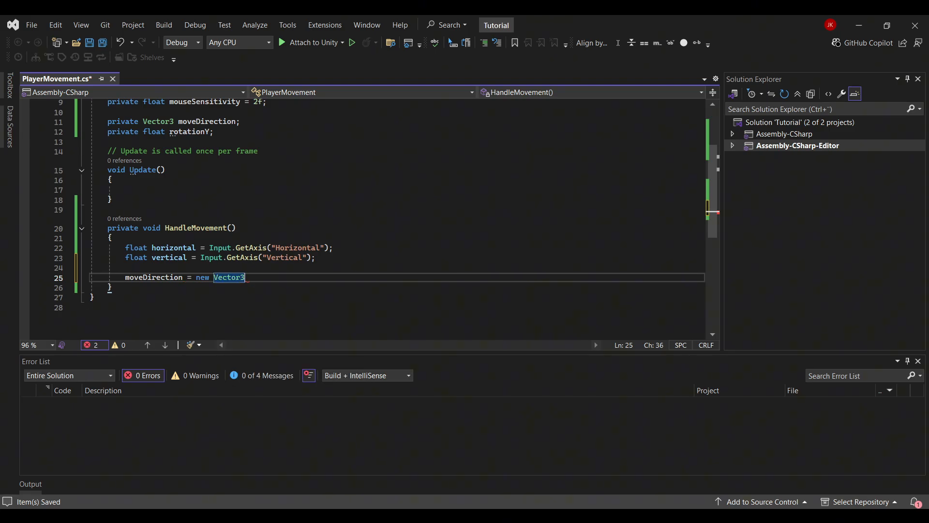
text((hor)
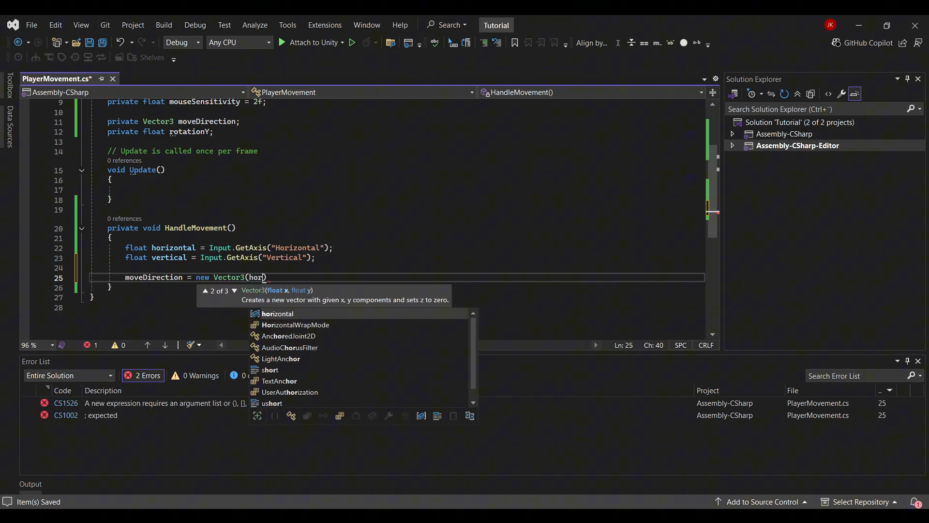
text(izontal,)
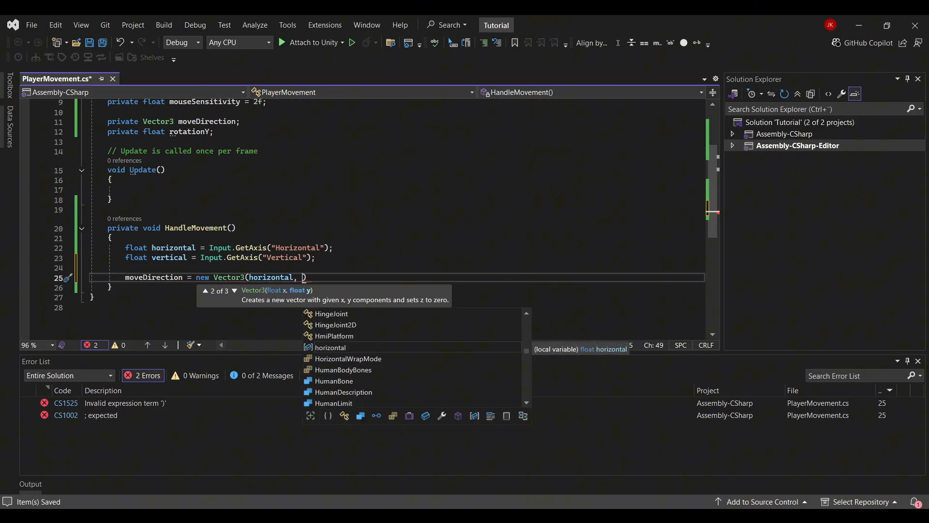
text(0f,)
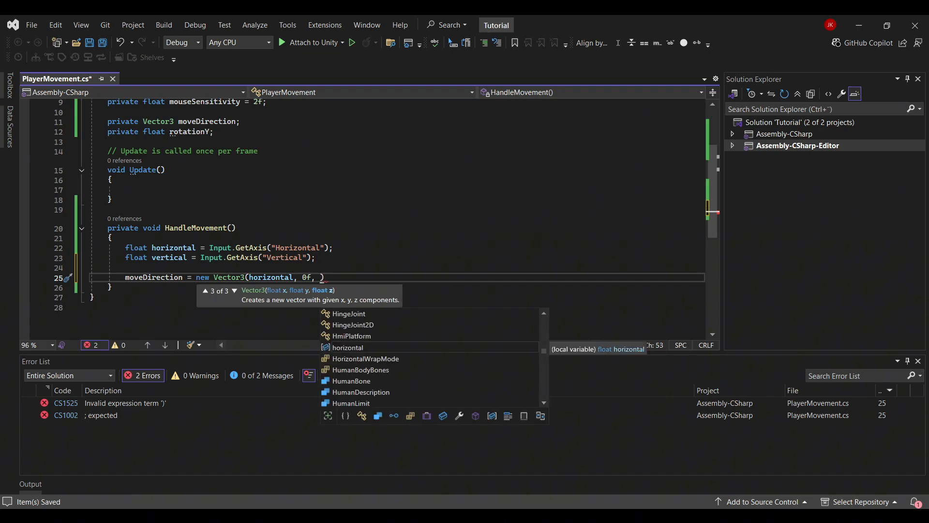
text(vertical)
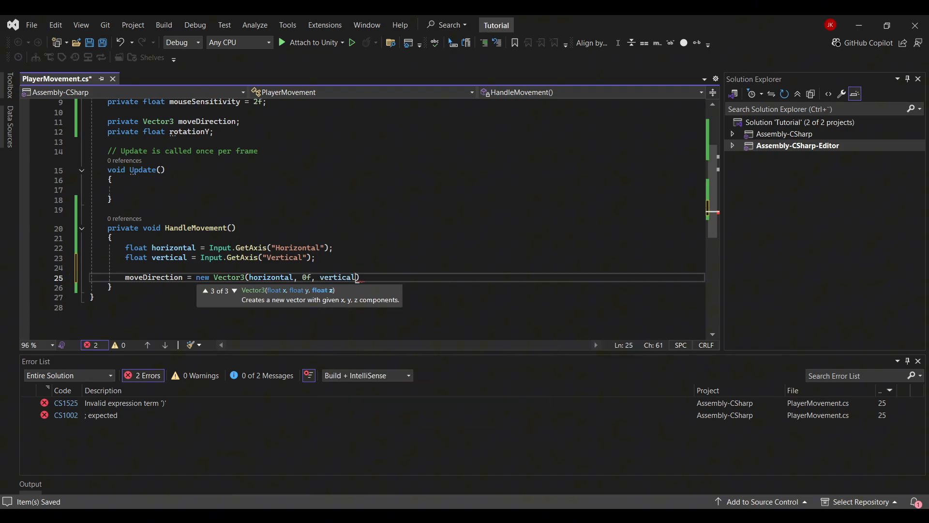
text(.normalized;)
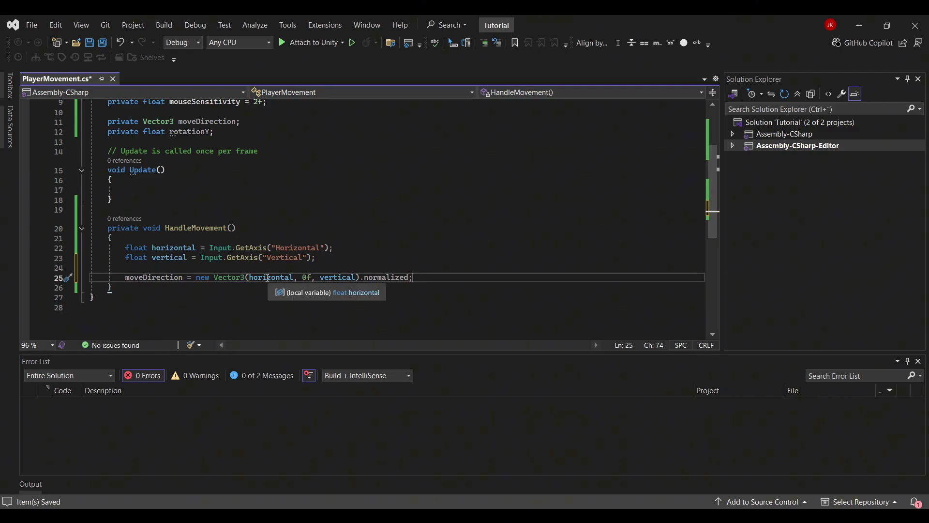
mouse_move(338, 267)
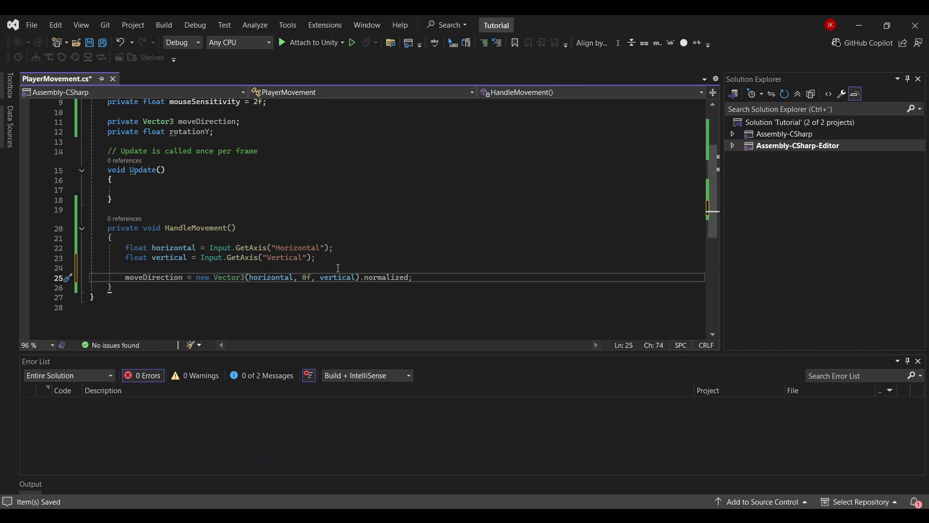
click(412, 276)
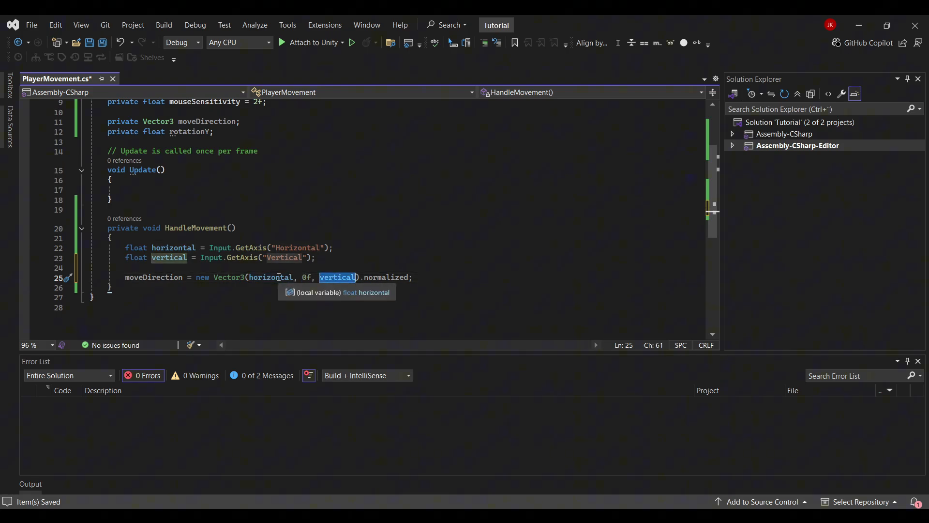
mouse_move(531, 168)
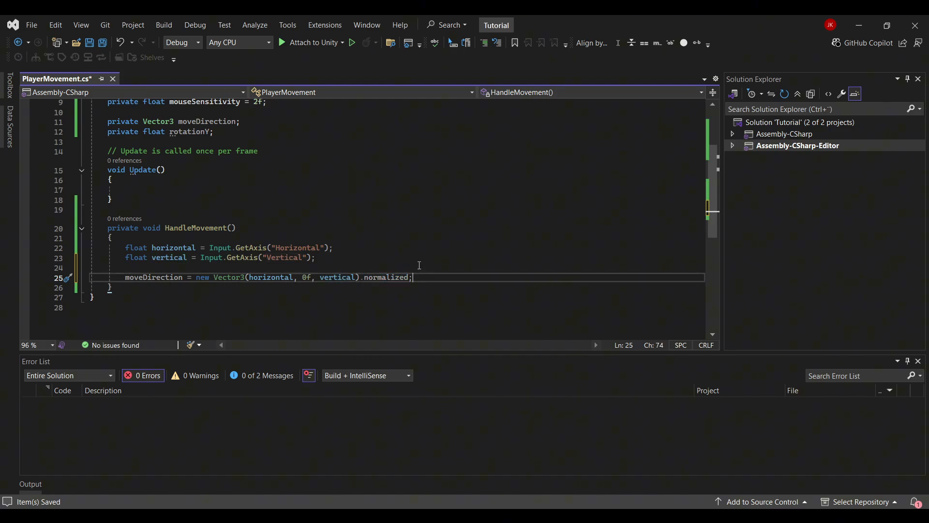
mouse_move(403, 246)
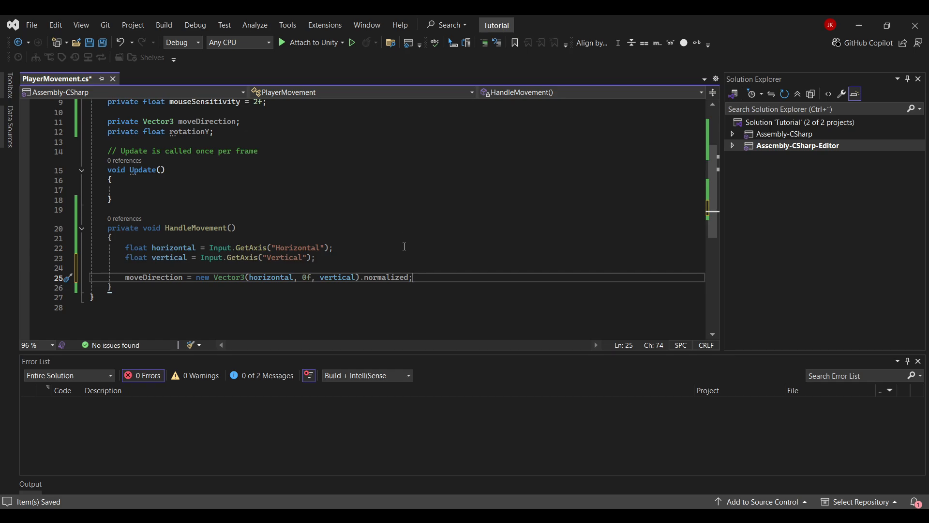
text(tr)
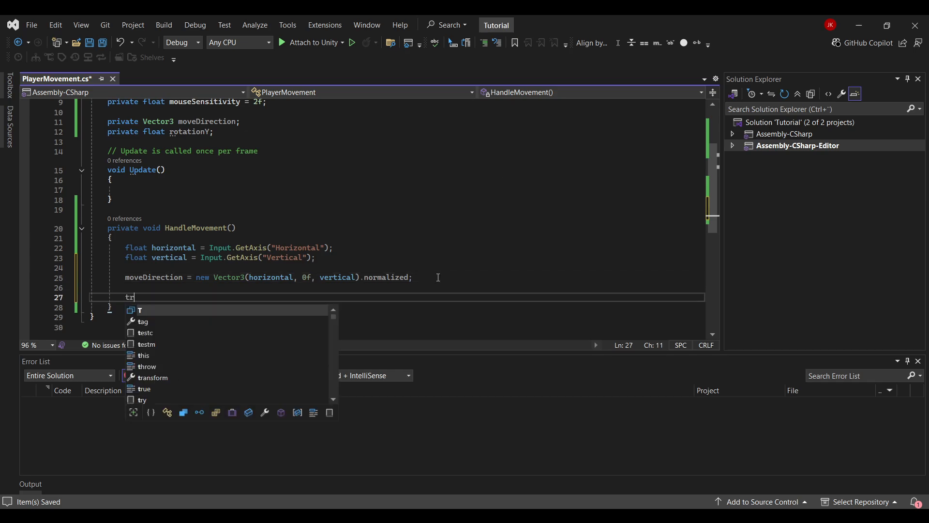
Translate the transform by moveDirection * speed * Time.deltaTime and call HandleMovement() from Update
text(ansform.translate)
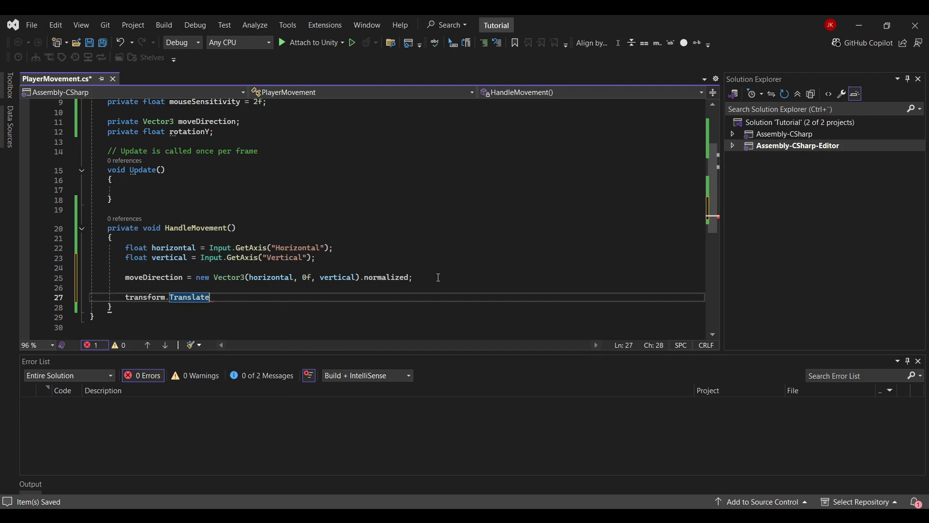
text((moveDirection)
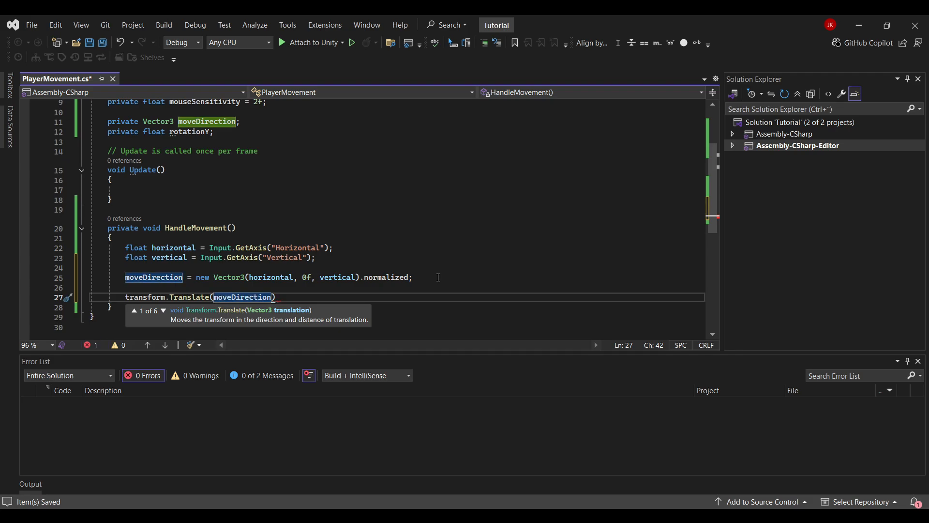
text(* speed *)
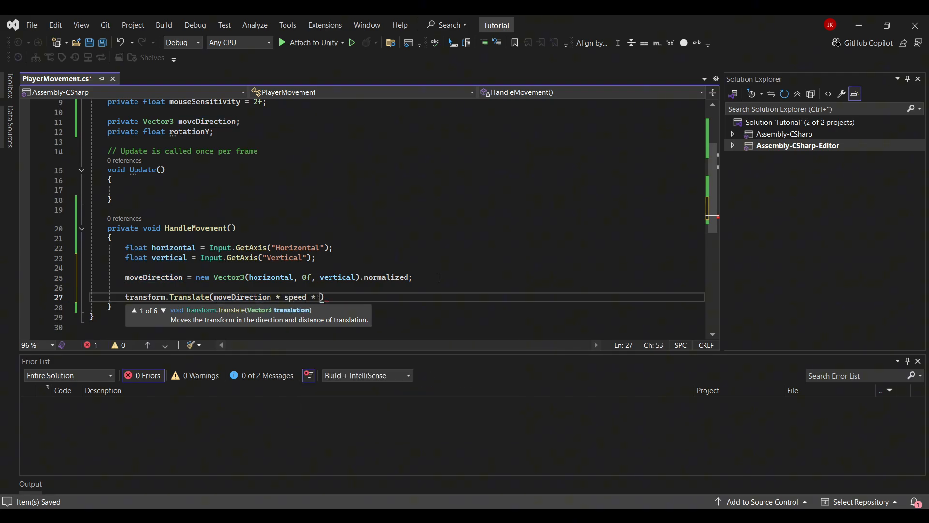
text(Time.deltaTime)
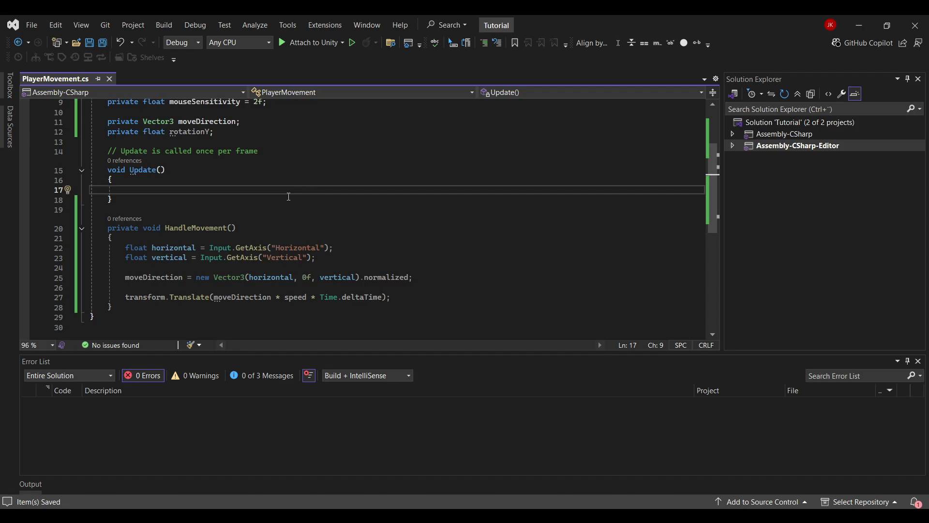
text(HandleMovement();)
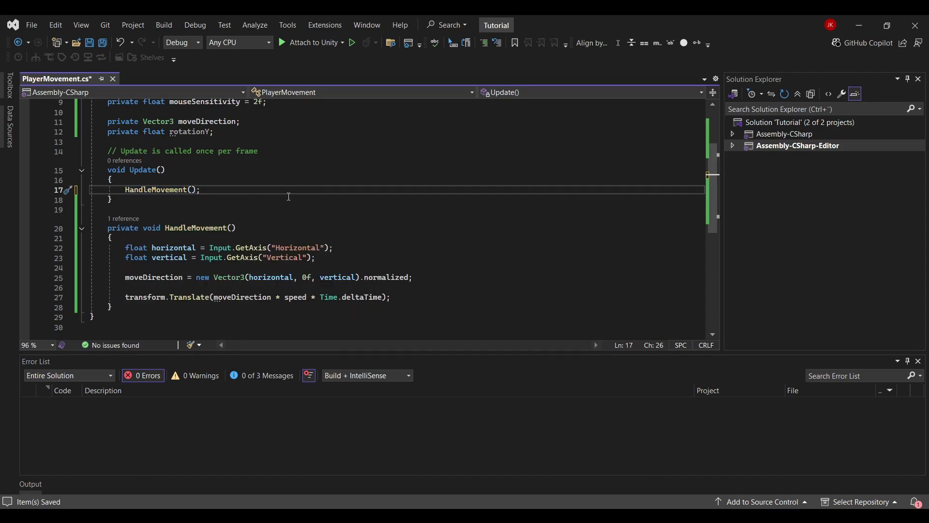
text(private void)
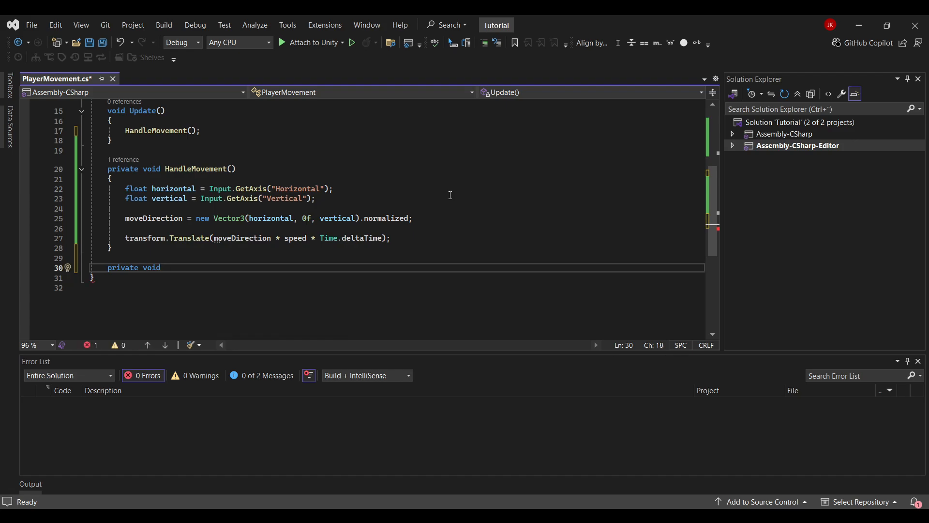
Create HandleRotation, reading Mouse X and adding mouseX * mouseSensitivity to rotationY
text(HandleRotation())
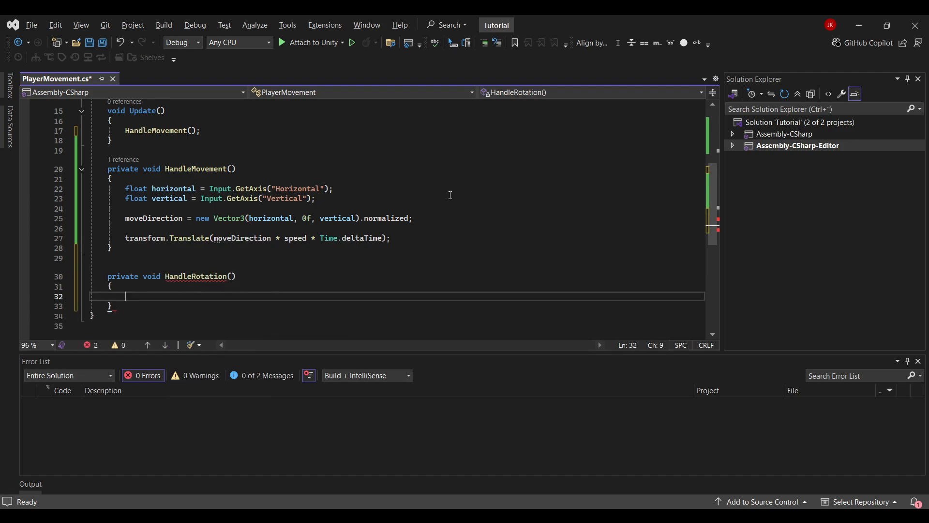
text(float)
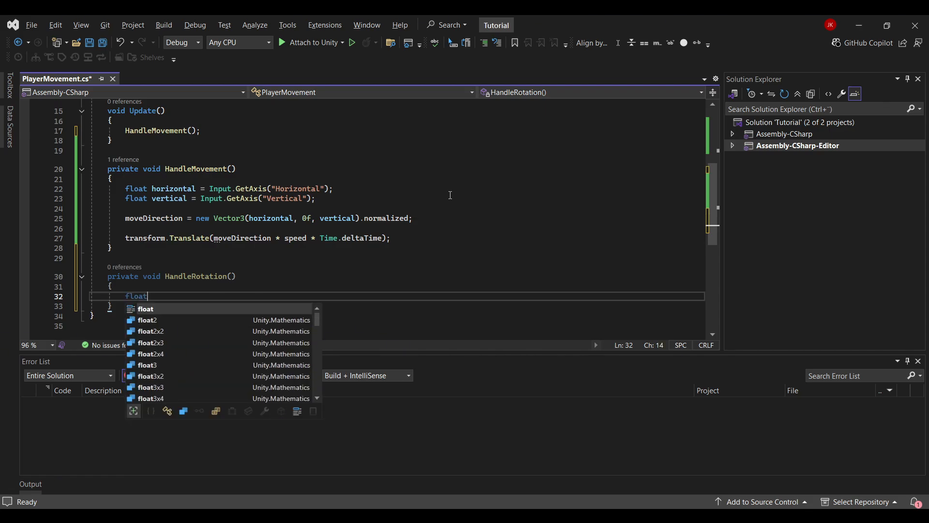
text(mouseX =)
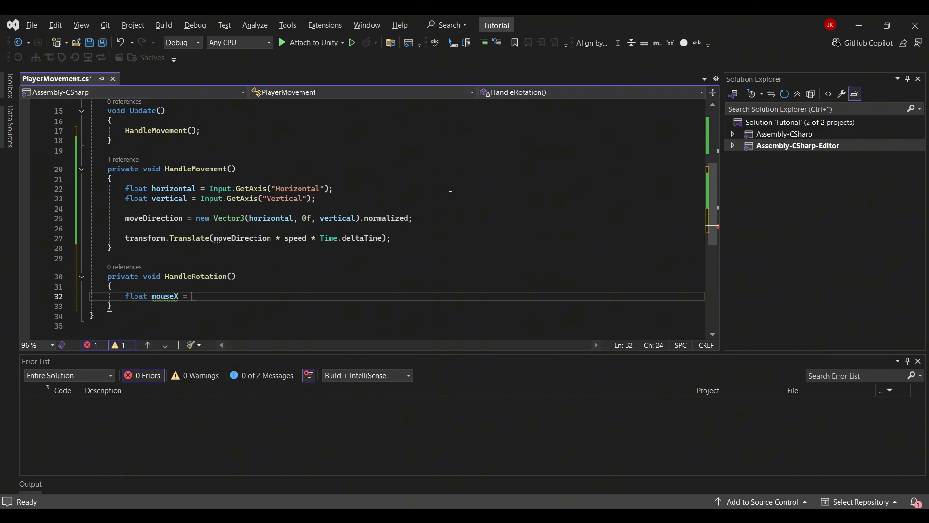
text(Input.getAxis(")
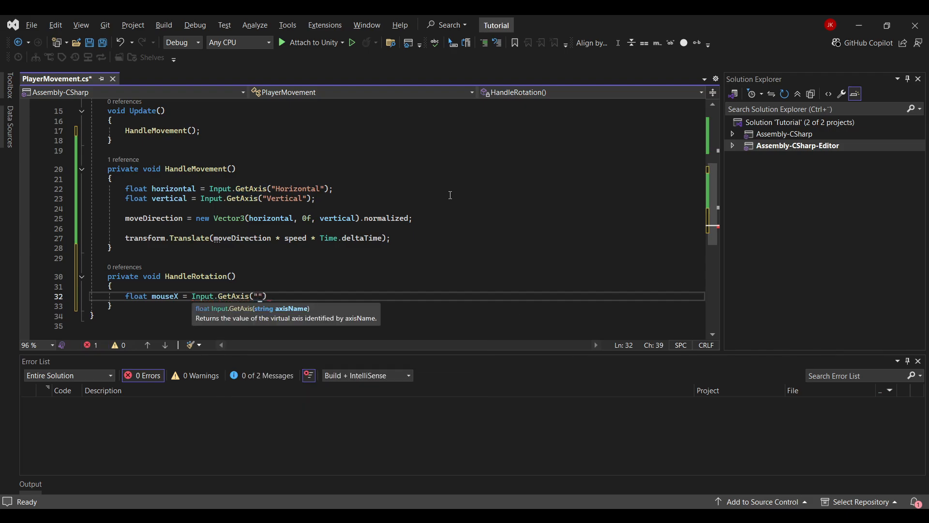
text(Mouse X)
text(rotationY +=)
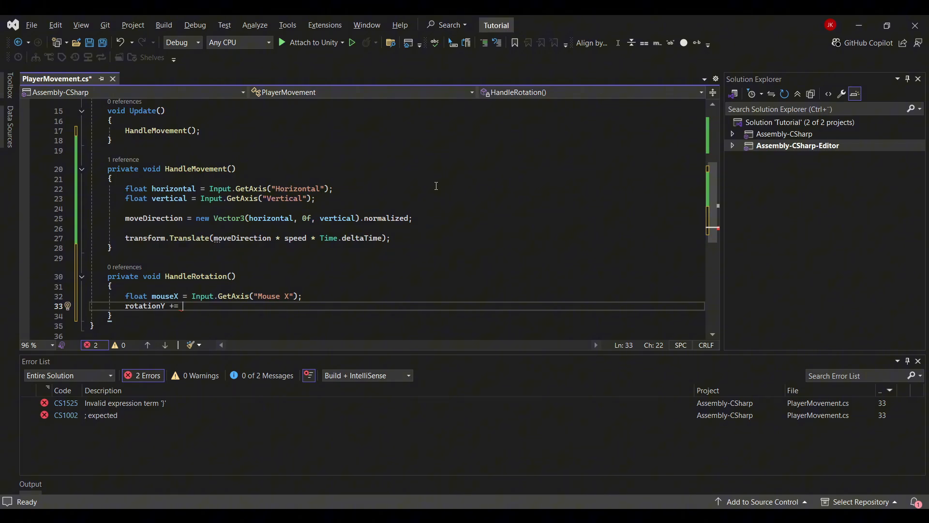
text(mouseX)
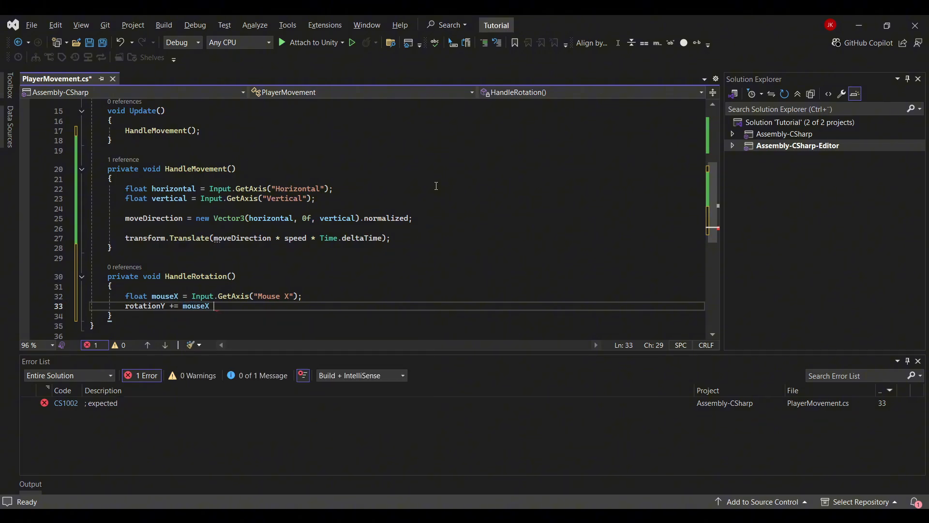
text(* mouseSensitivity;)
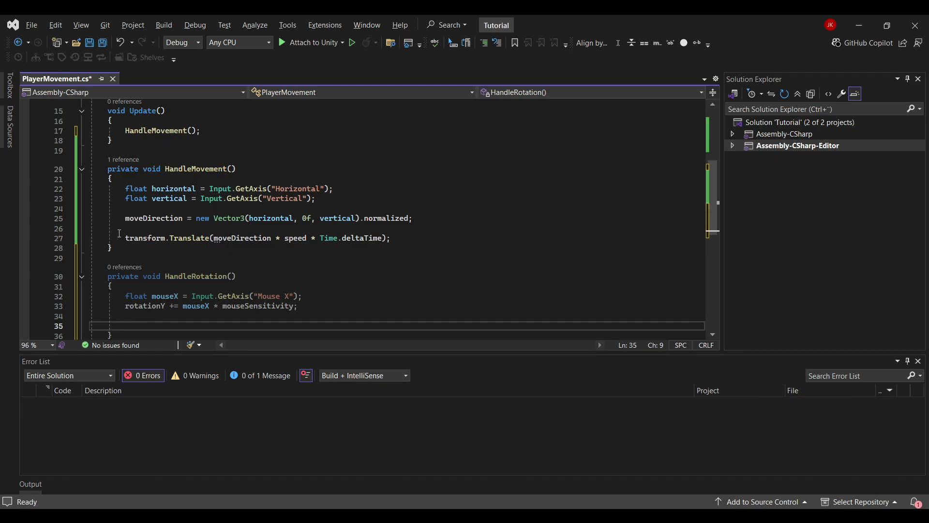
Set transform.rotation to Quaternion.Euler(0f, rotationY, 0f) and return to Unity
text(transform.rotation = qua)
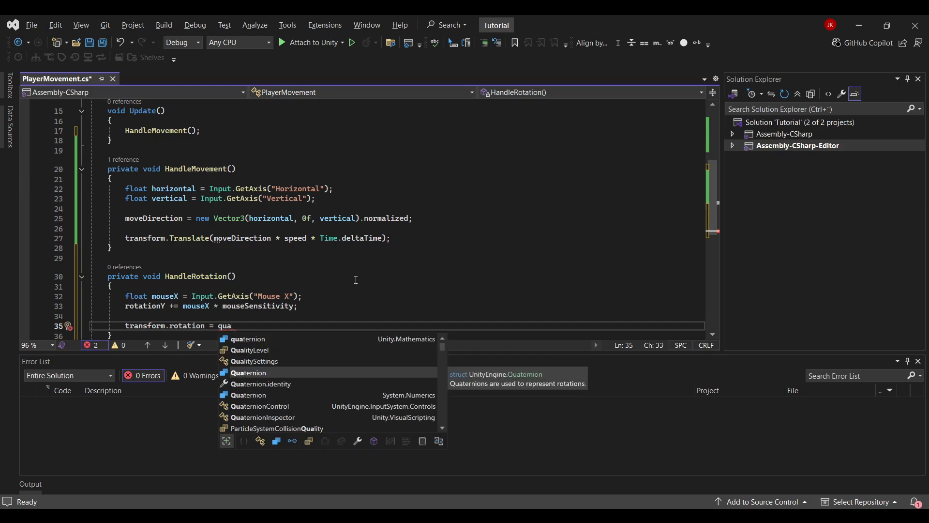
text(ternion.Euler(0f,)
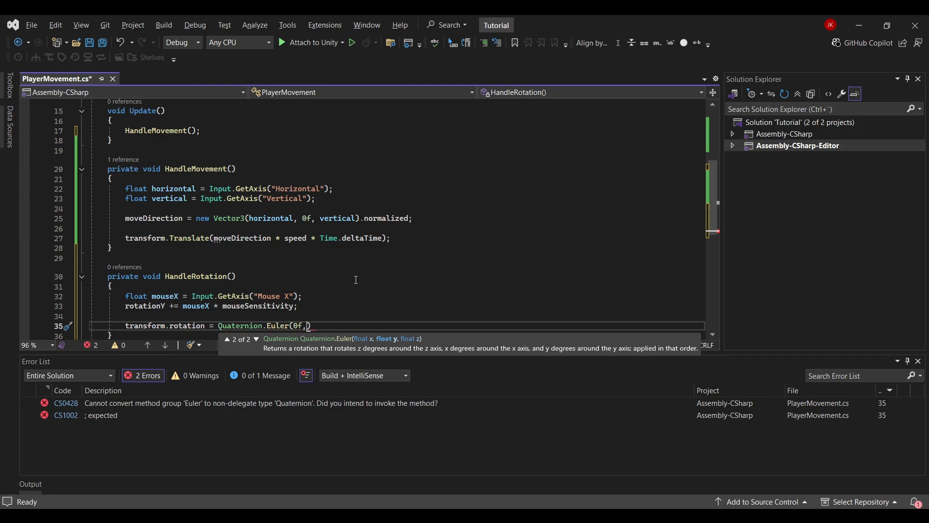
text(rotationY)
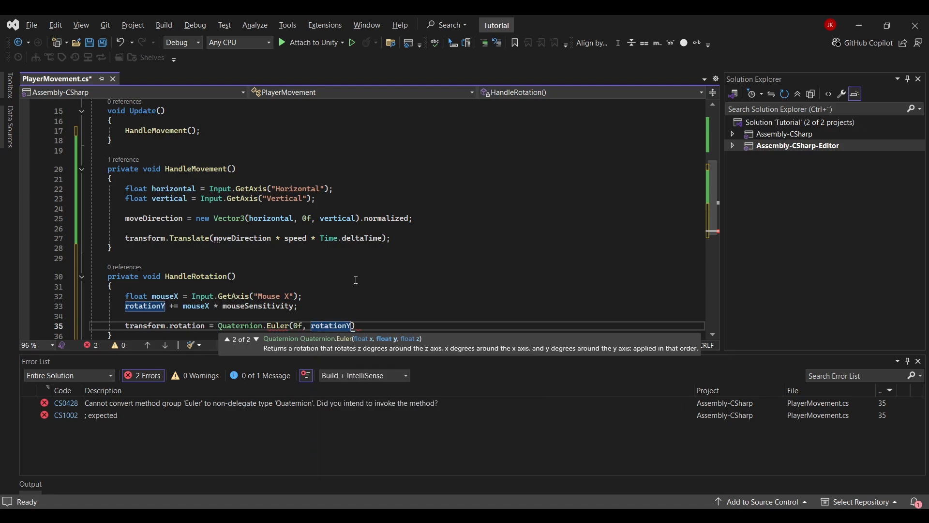
text(, 0f)
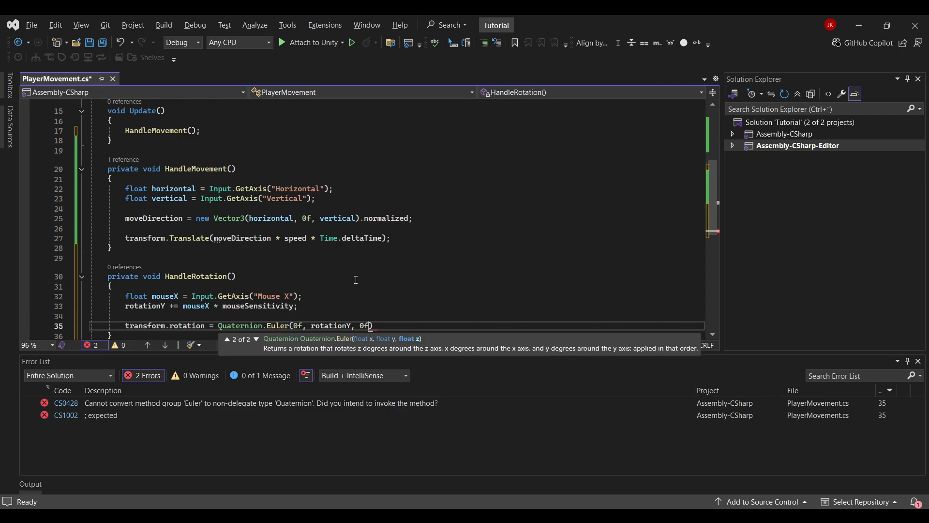
click(101, 42)
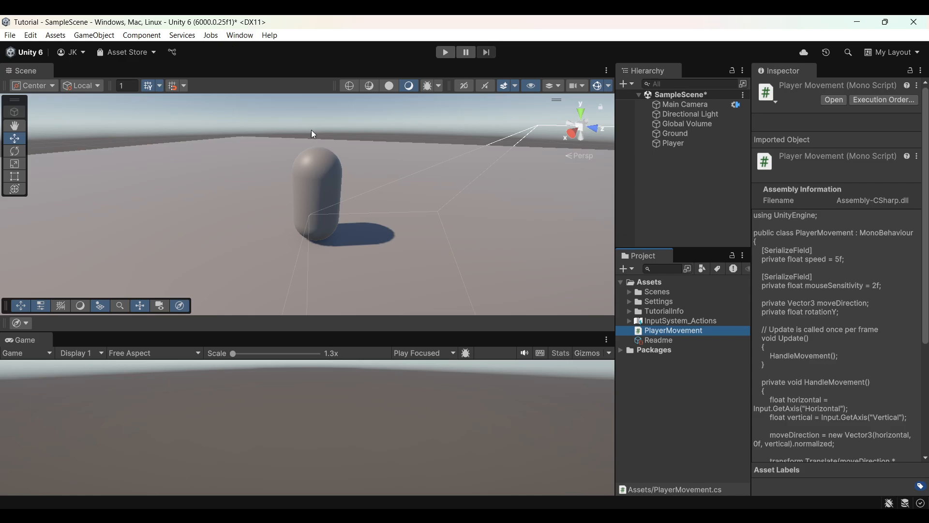
mouse_move(240, 35)
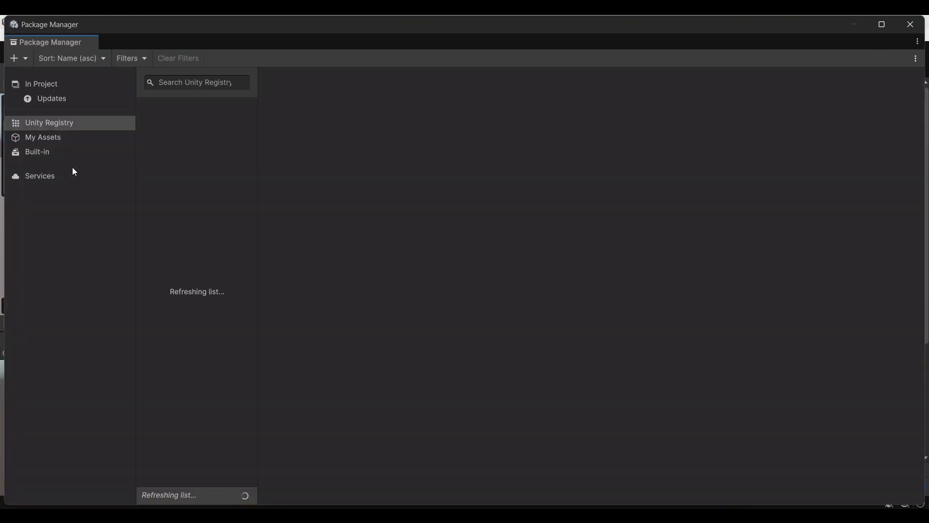
click(196, 82)
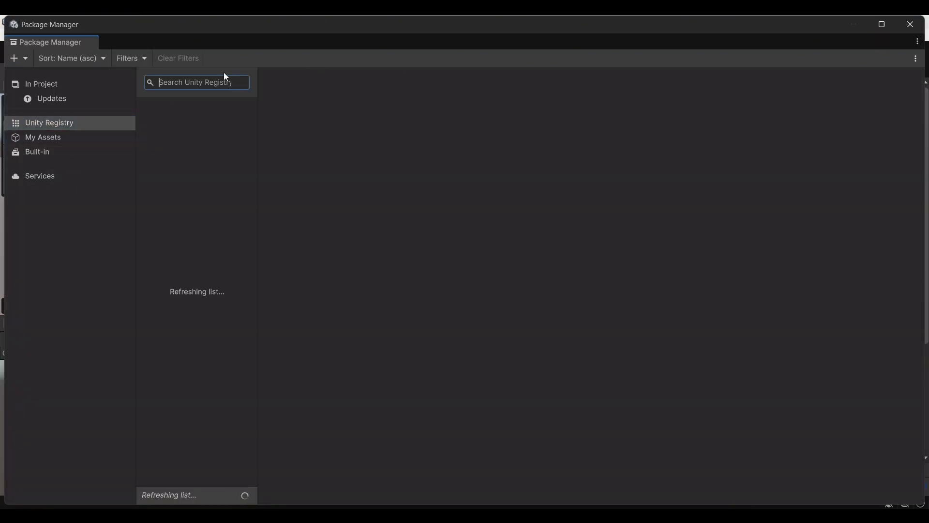
text(cinemachine)
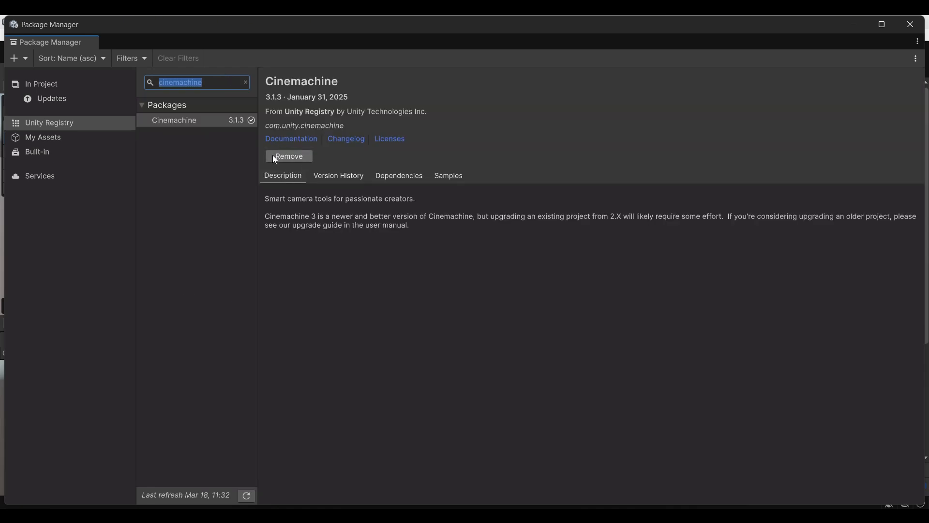
mouse_move(296, 157)
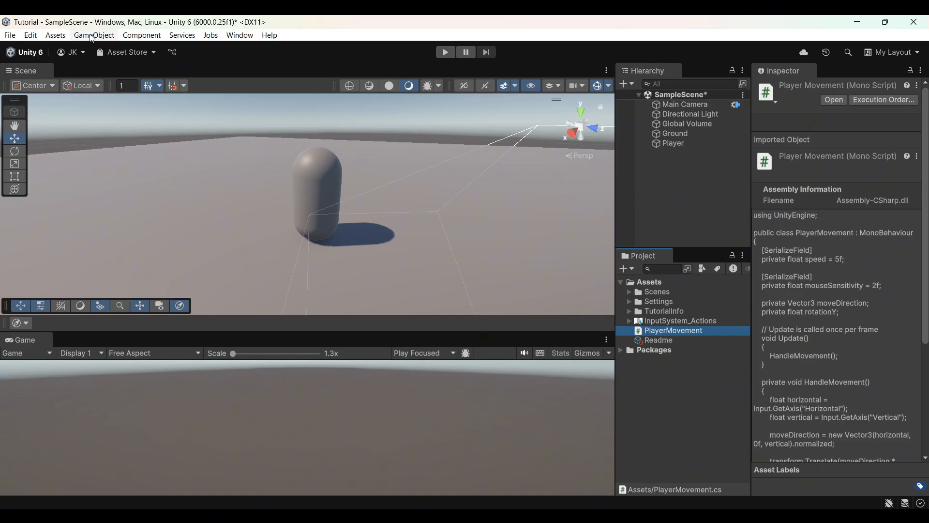
Create a FreeLook Camera from GameObject > Cinemachine > Targeted Cameras
click(94, 35)
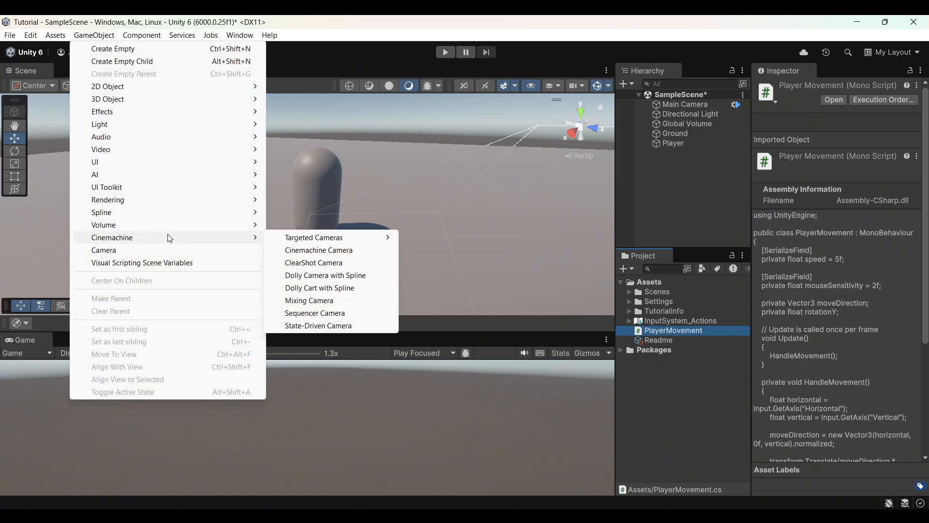
mouse_move(314, 237)
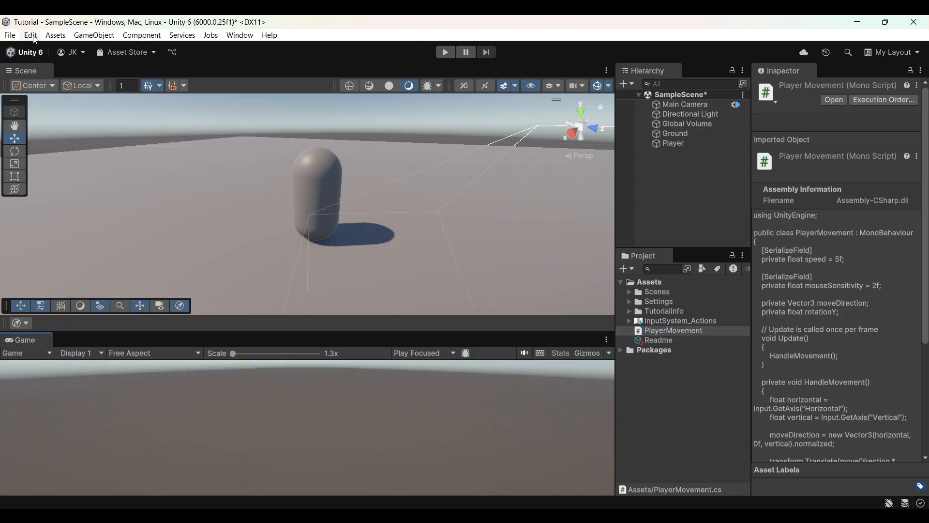
click(93, 35)
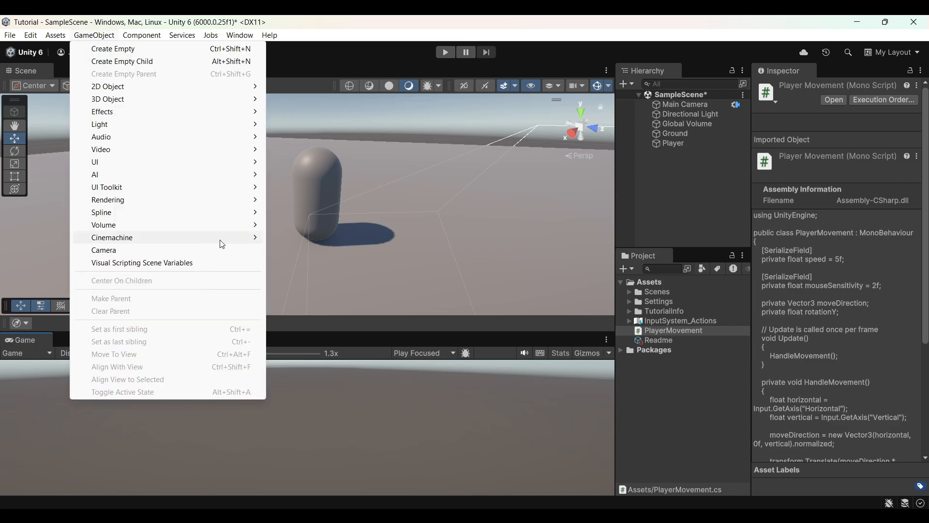
mouse_move(112, 237)
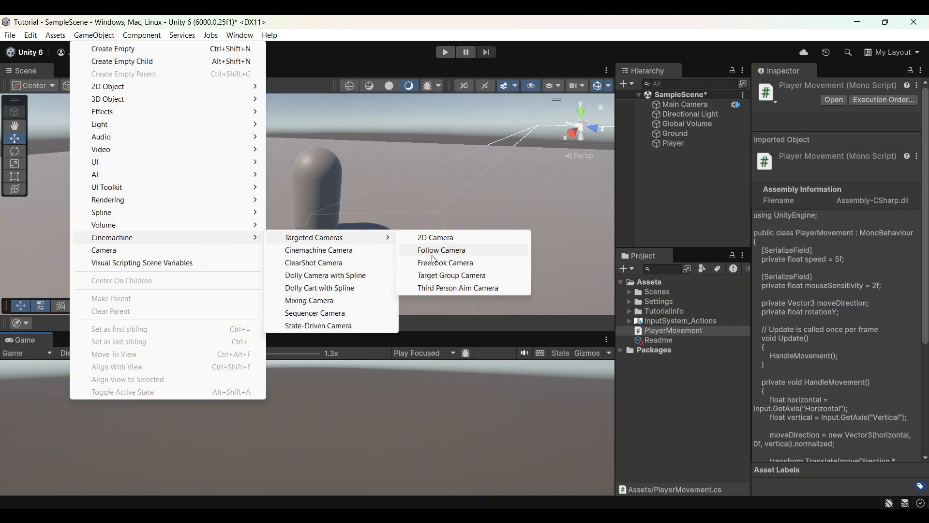
click(441, 250)
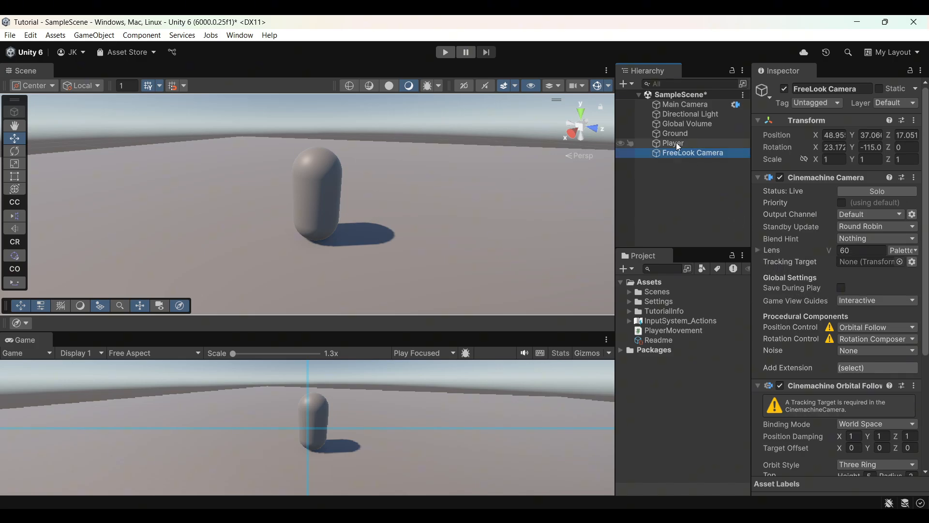
Set Player as the camera's tracking target, with target offset Y 1.32 and Z -4
click(673, 143)
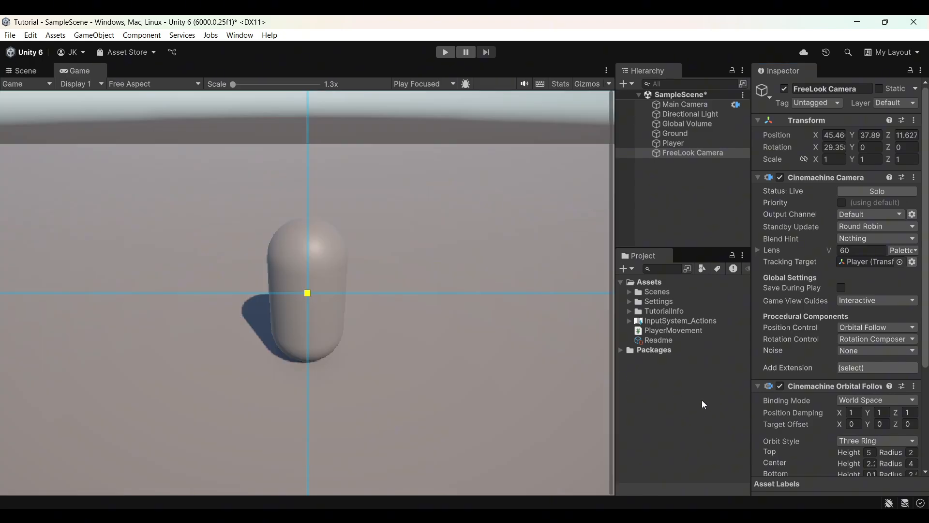
mouse_move(762, 407)
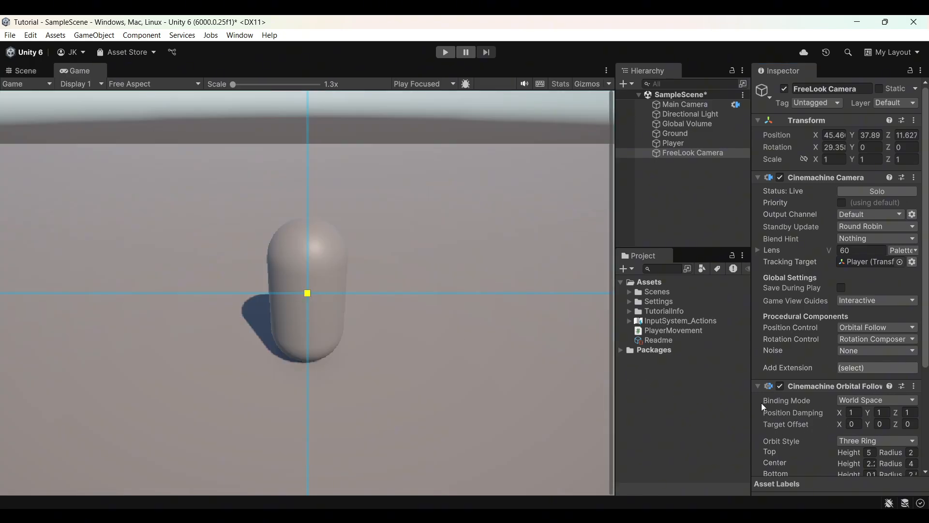
scroll(down, 3)
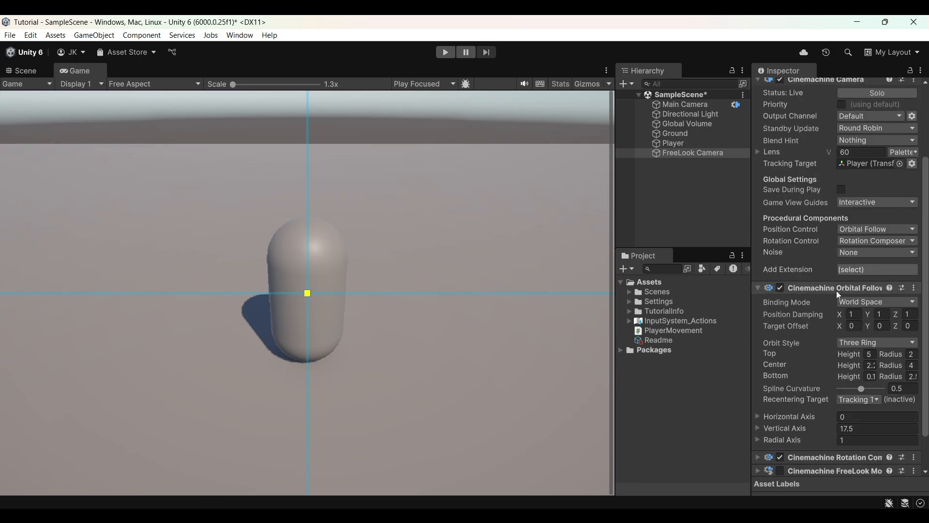
click(854, 325)
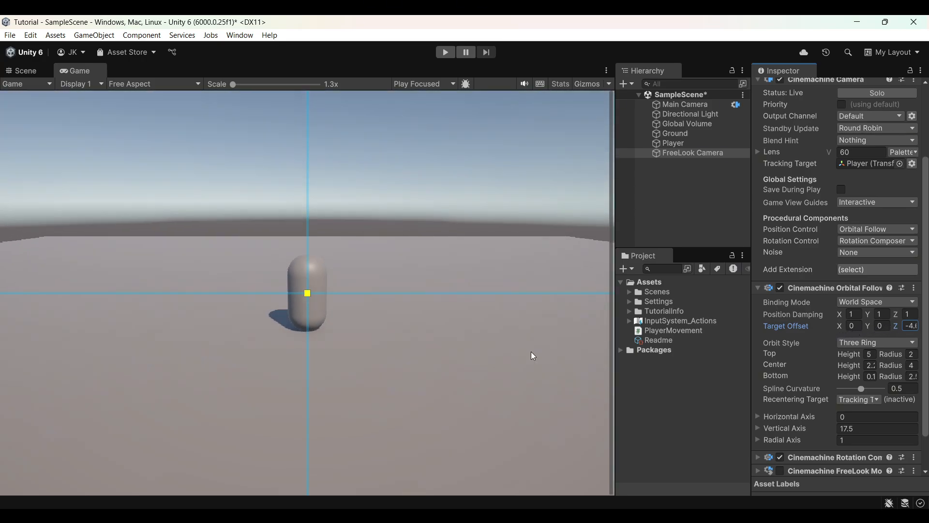
click(883, 325)
text(1.32)
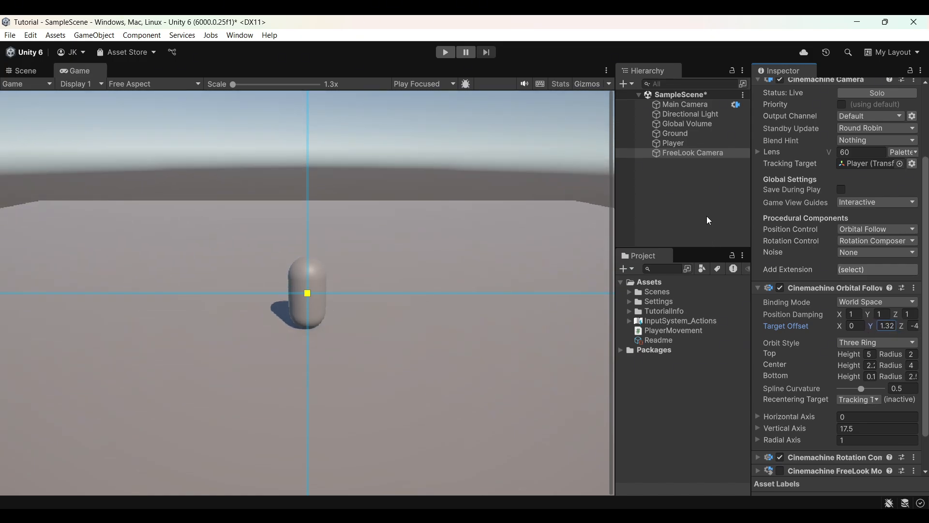
mouse_move(683, 184)
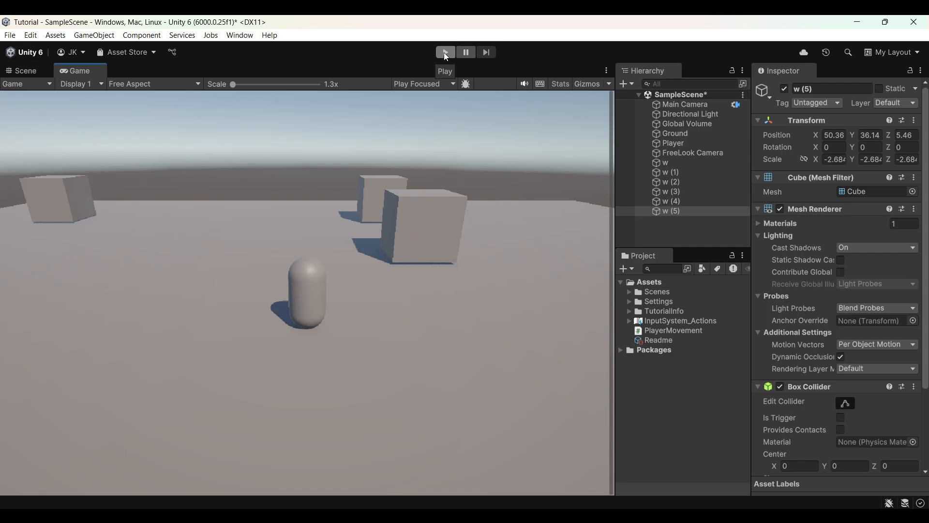
Enter Play mode to test the player's movement among the six added cubes
click(444, 52)
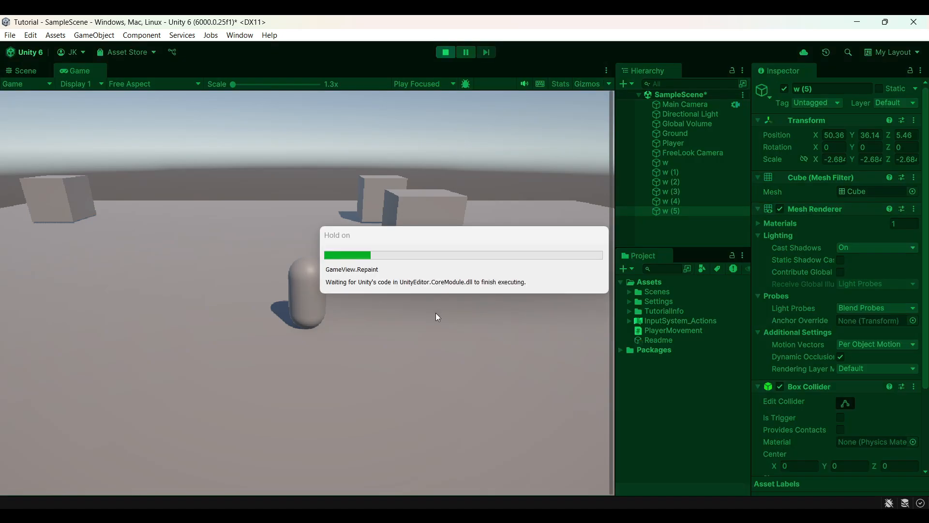